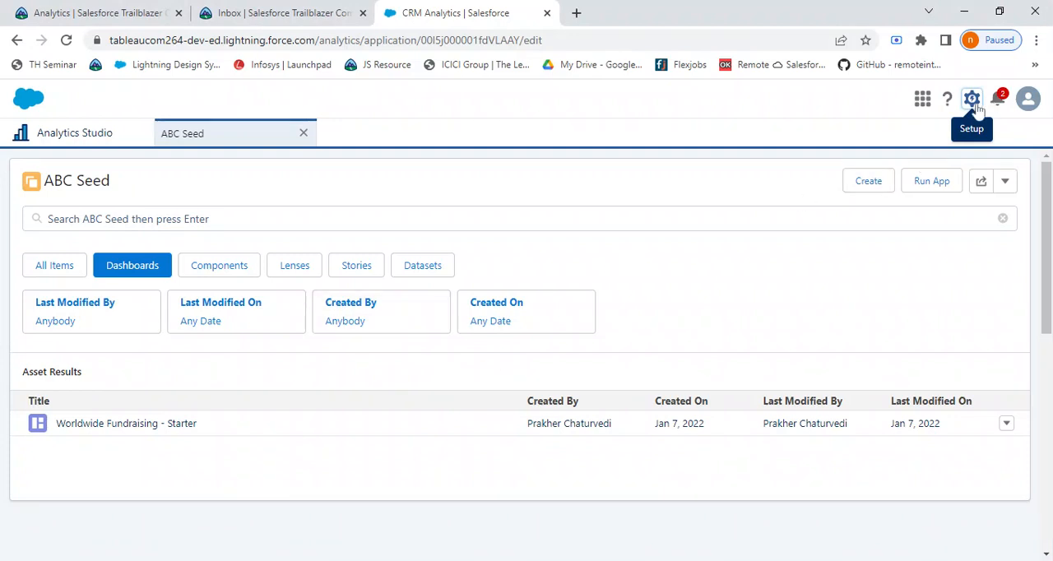
Go to Setup and find Lightning App Builder through Quick Find.
{"action": "left_click", "coordinate": [970, 99]}
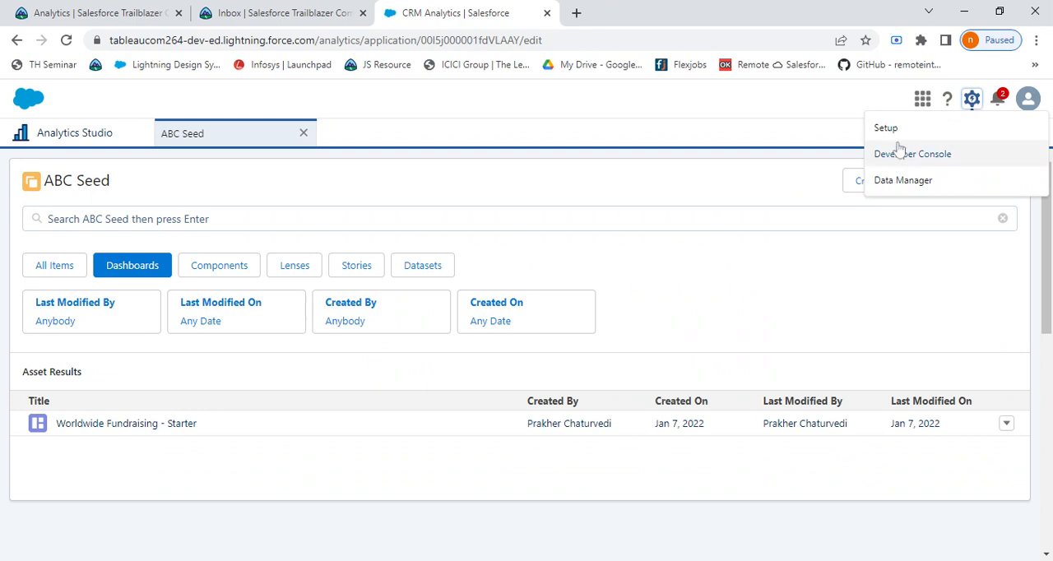
{"action": "left_click", "coordinate": [885, 128]}
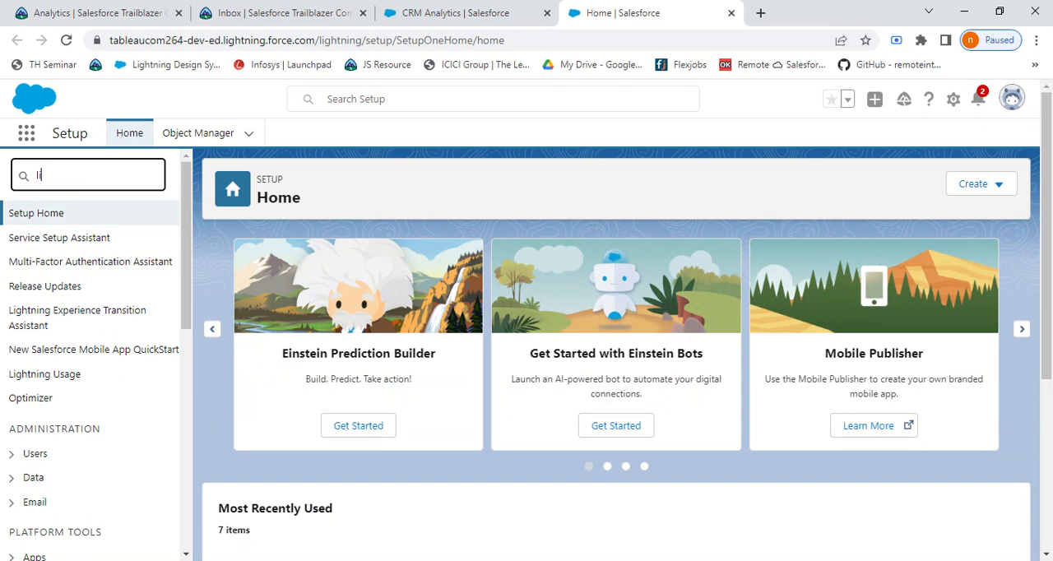
{"action": "type", "text": "lightning app builder"}
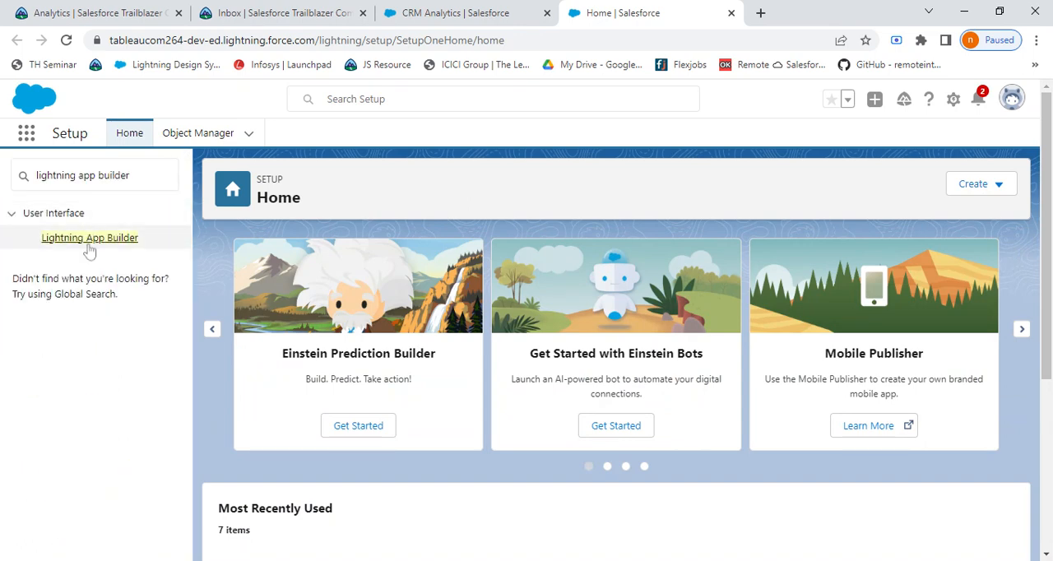
{"action": "left_click", "coordinate": [89, 237]}
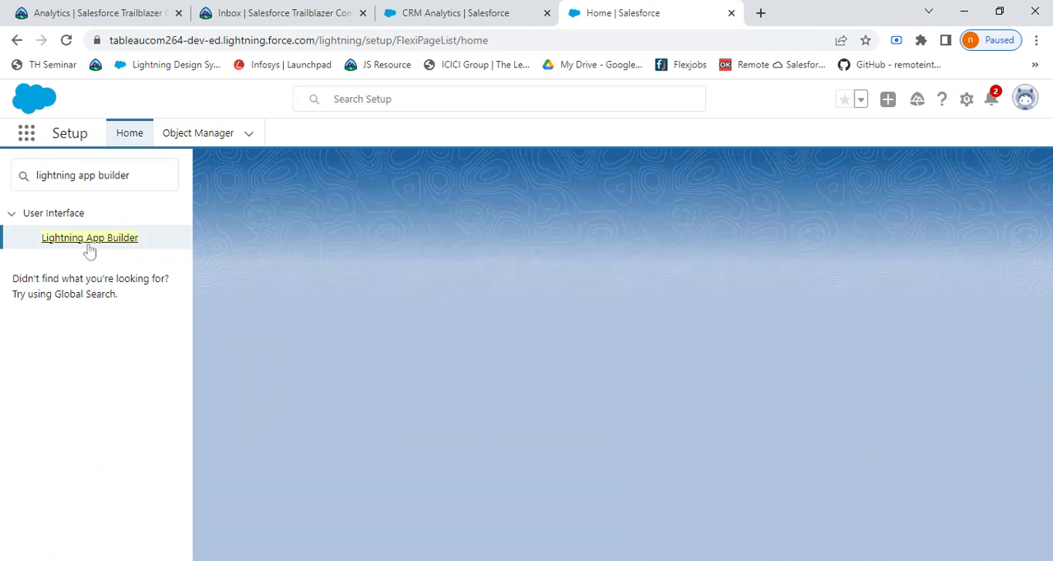
Start a new Lightning page from the Lightning App Builder list.
{"action": "left_click", "coordinate": [88, 237]}
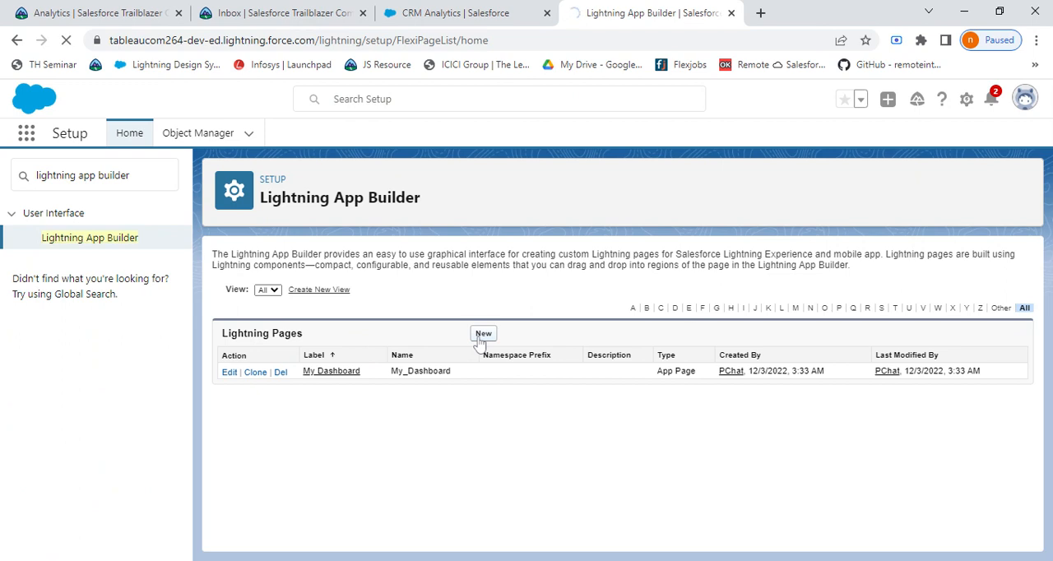
{"action": "left_click", "coordinate": [483, 334]}
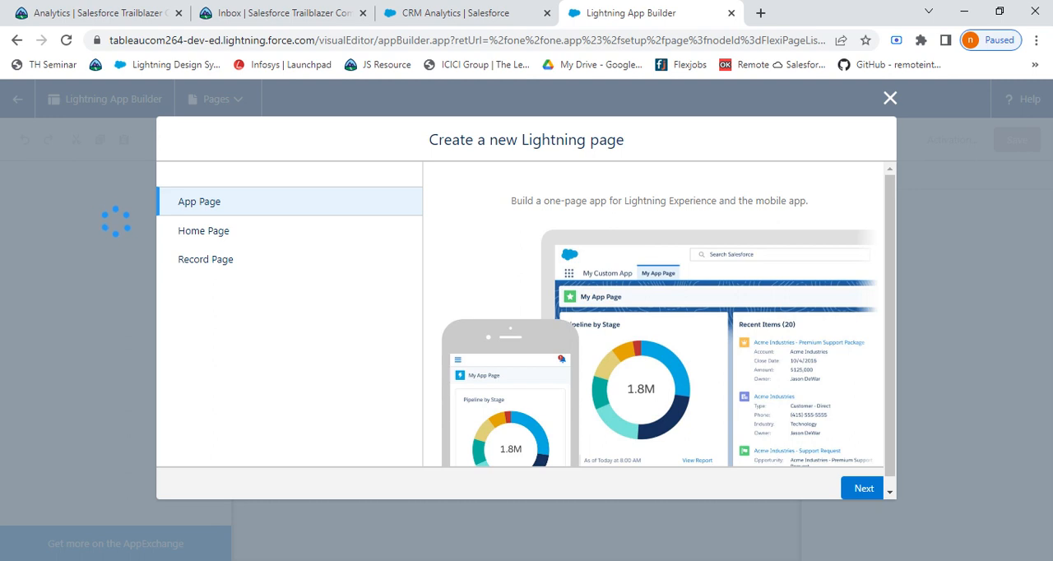
{"action": "mouse_move", "coordinate": [414, 315]}
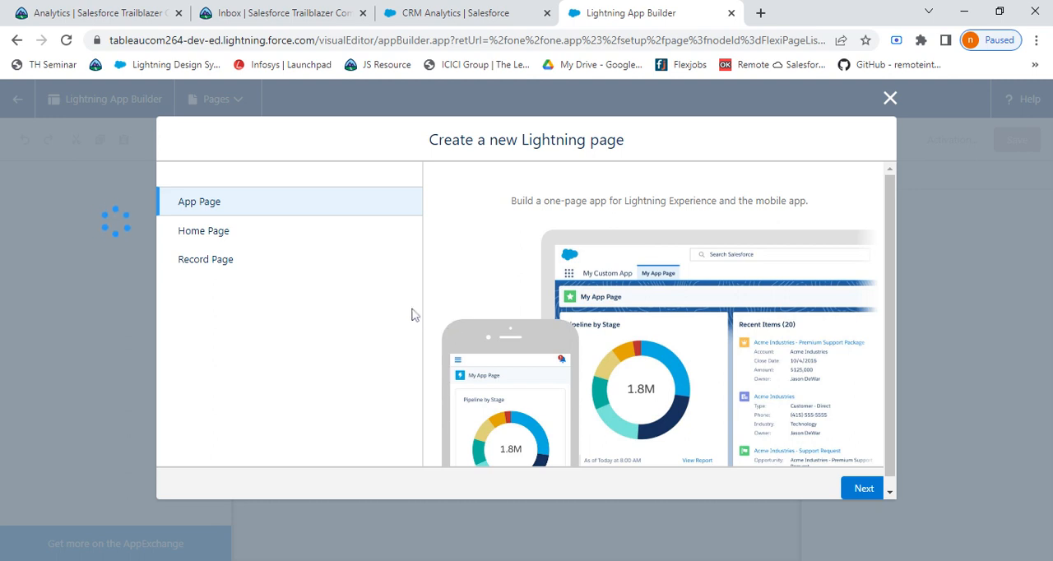
{"action": "mouse_move", "coordinate": [215, 207]}
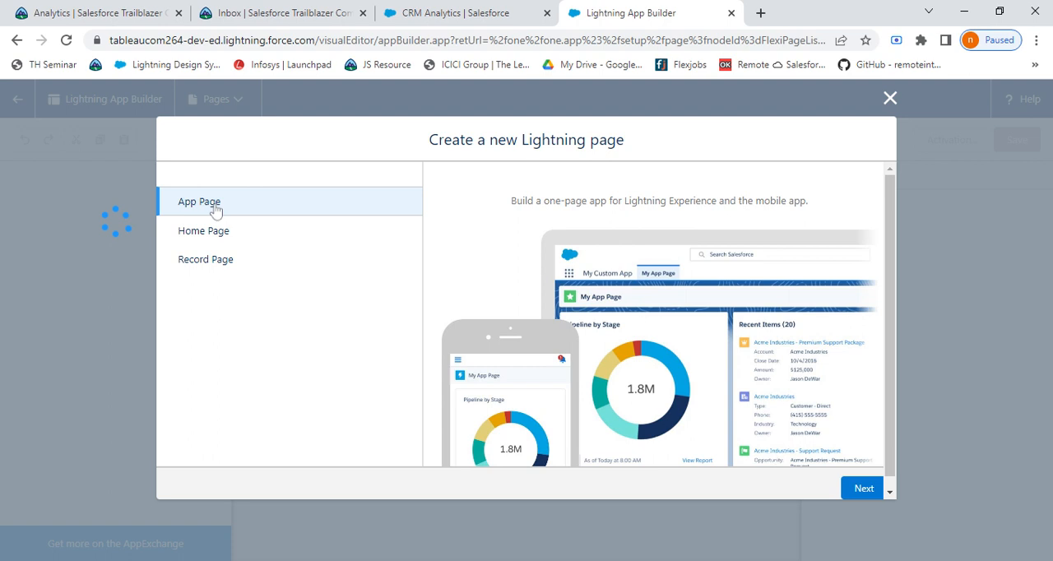
{"action": "mouse_move", "coordinate": [845, 494]}
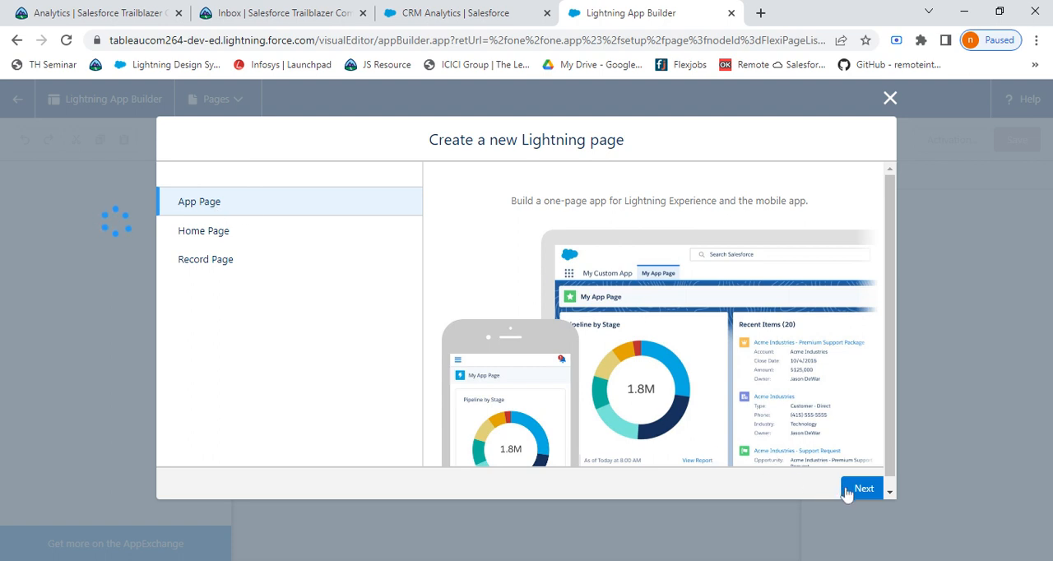
Create an App Page labelled 'Youtube Dashboard' with the One Region layout.
{"action": "left_click", "coordinate": [862, 486]}
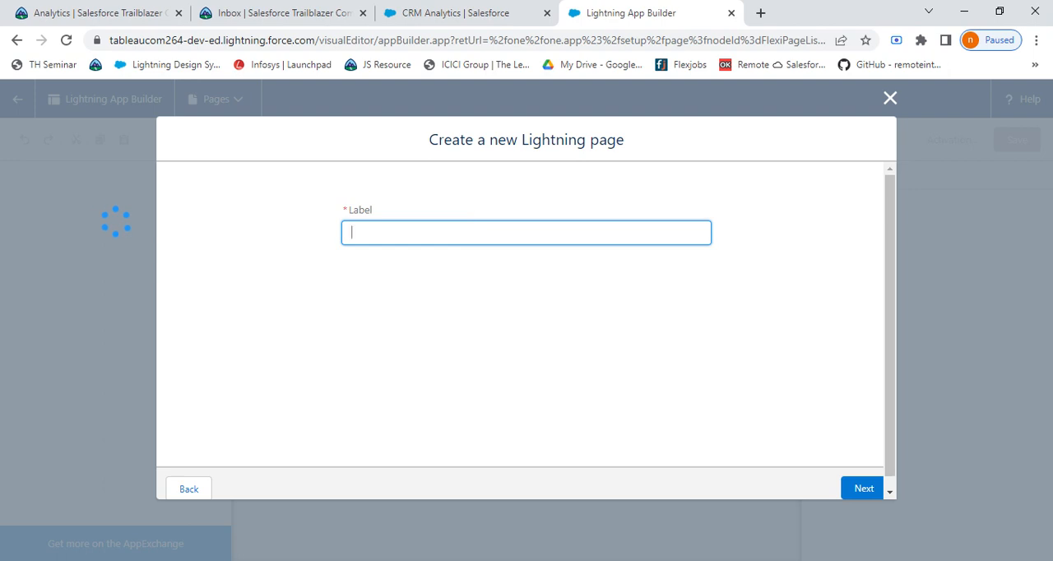
{"action": "type", "text": "Youtube Dashboa"}
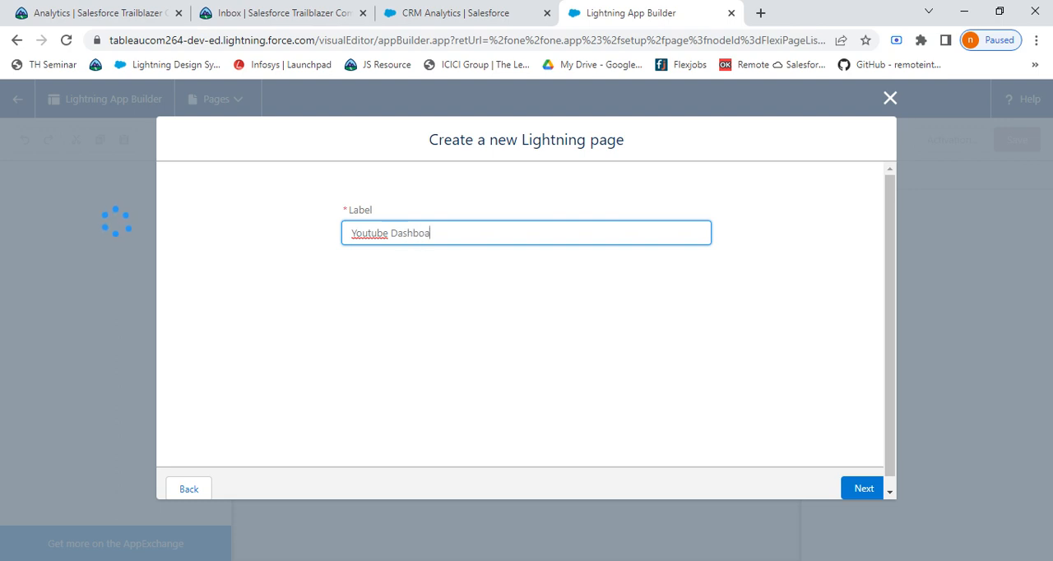
{"action": "type", "text": "rd"}
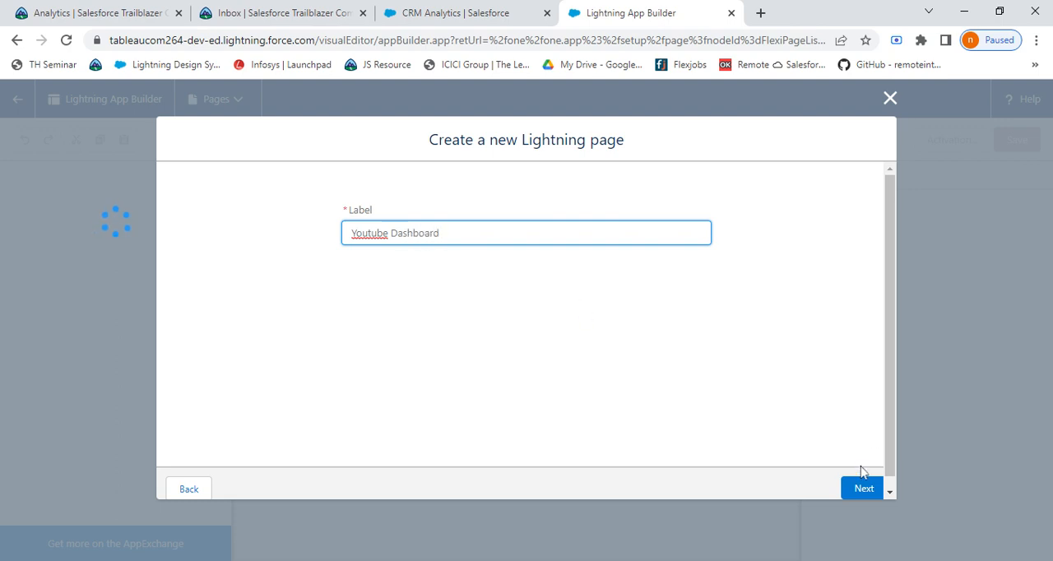
{"action": "left_click", "coordinate": [862, 487]}
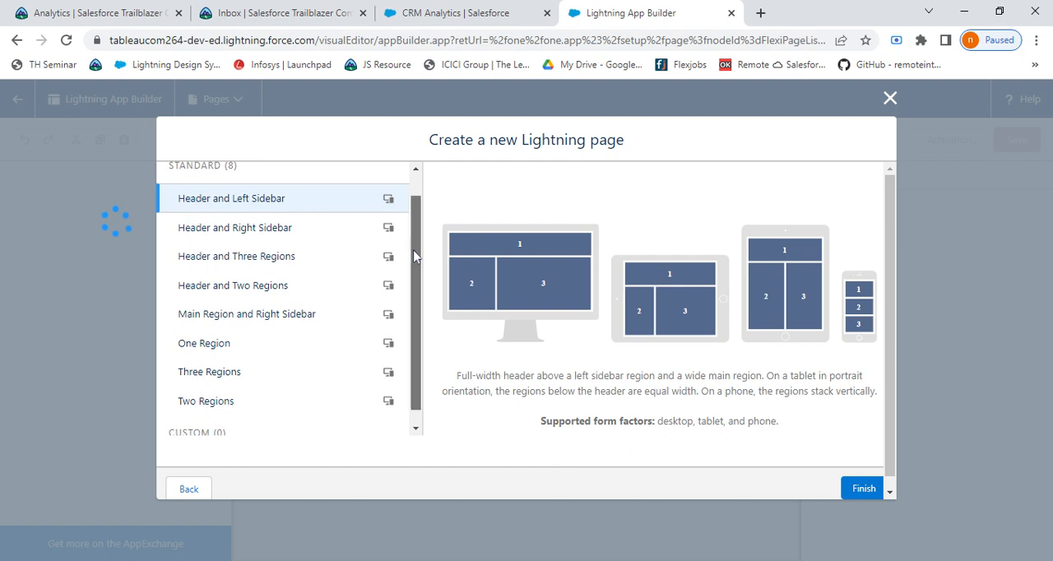
{"action": "mouse_move", "coordinate": [247, 343]}
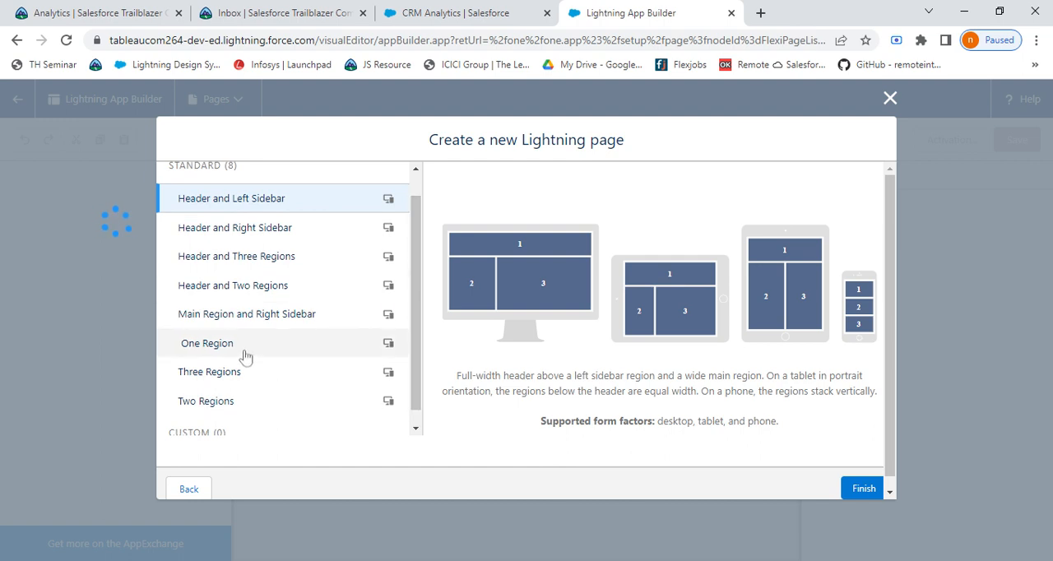
{"action": "left_click", "coordinate": [207, 342]}
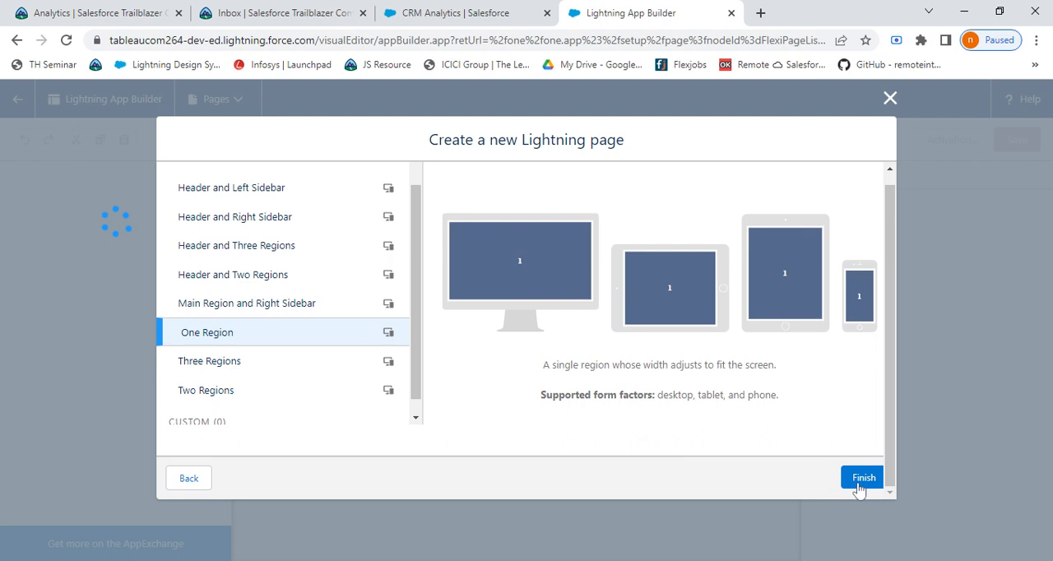
{"action": "left_click", "coordinate": [862, 477]}
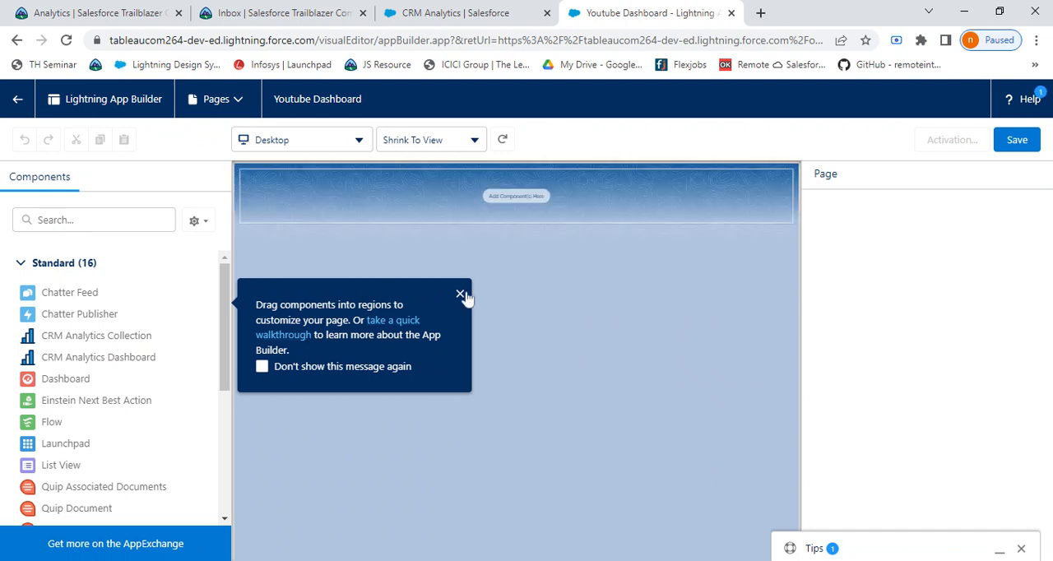
Drop a CRM Analytics Dashboard component into the page's single region.
{"action": "left_click", "coordinate": [460, 293]}
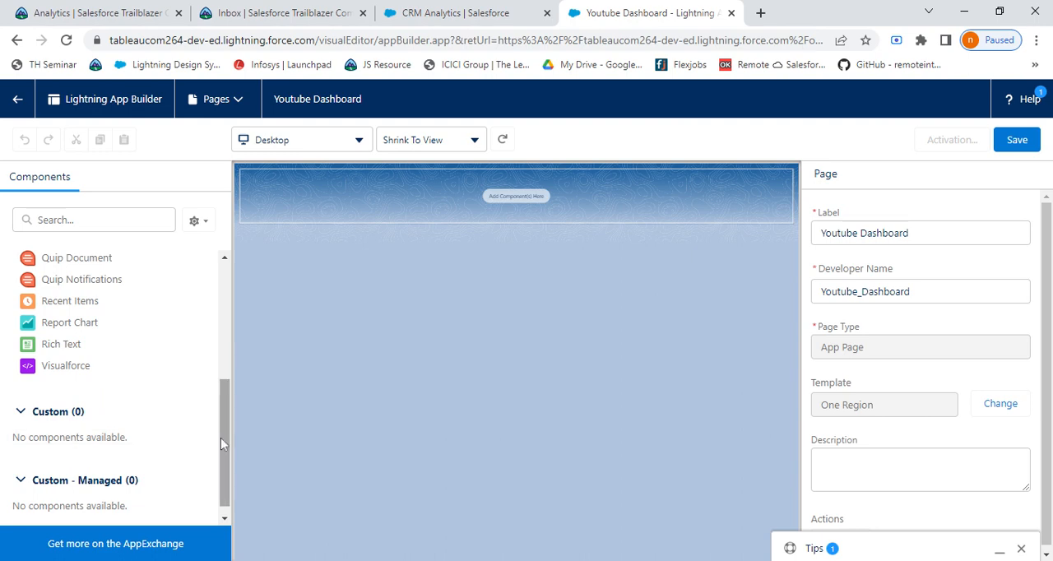
{"action": "scroll", "scroll_direction": "down", "scroll_amount": 3}
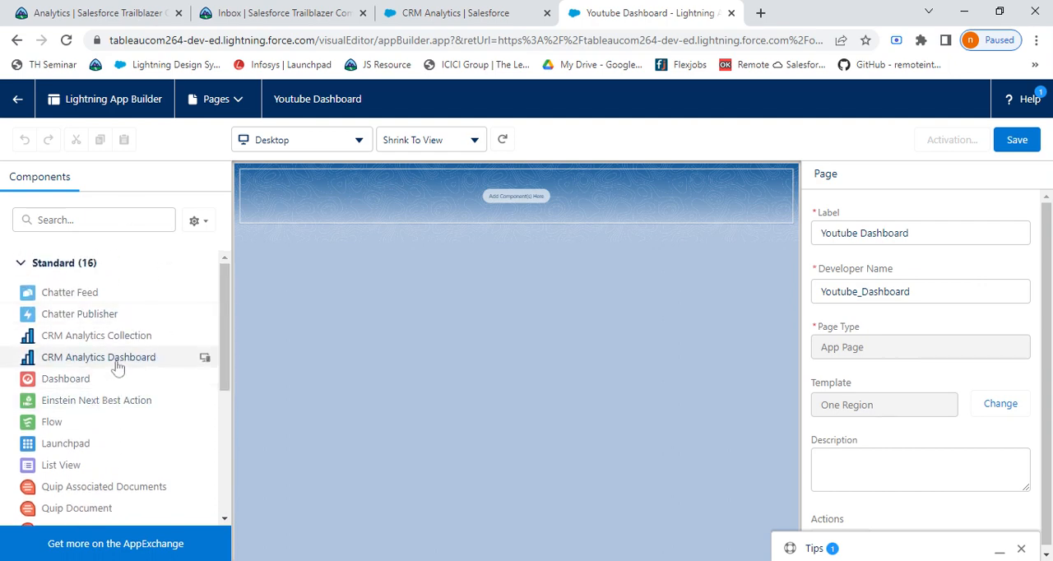
{"action": "left_click_drag", "start_coordinate": [98, 355], "coordinate": [510, 231]}
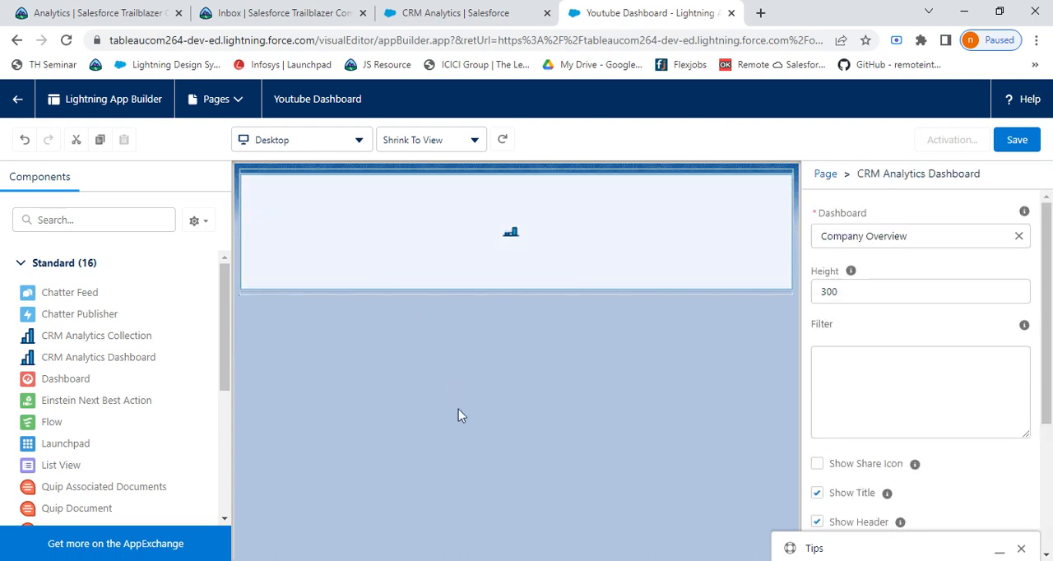
{"action": "left_click", "coordinate": [516, 230]}
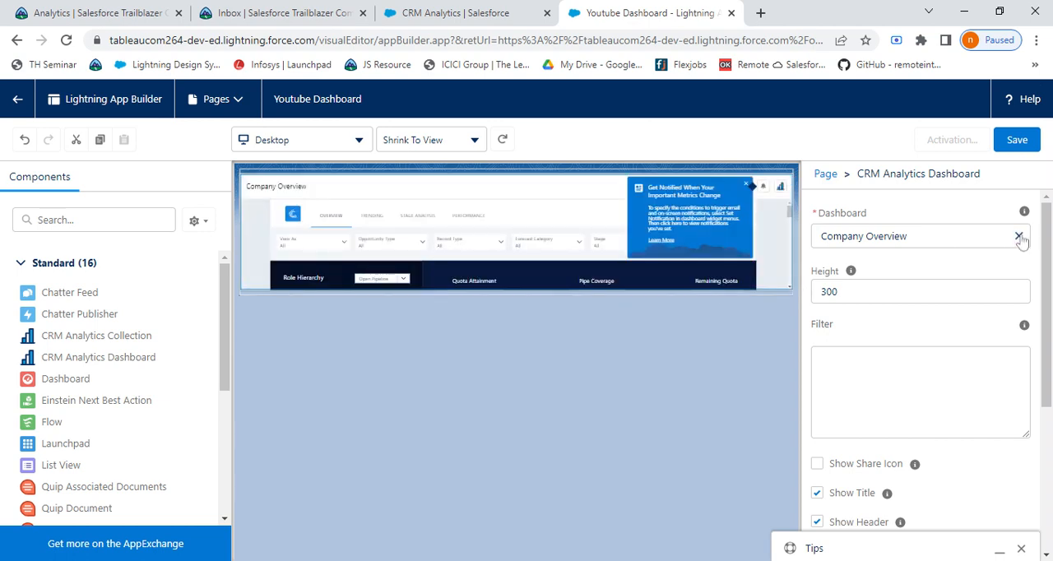
Point the component at the DTC Sales dashboard, set height 800 and save the page.
{"action": "left_click", "coordinate": [917, 237]}
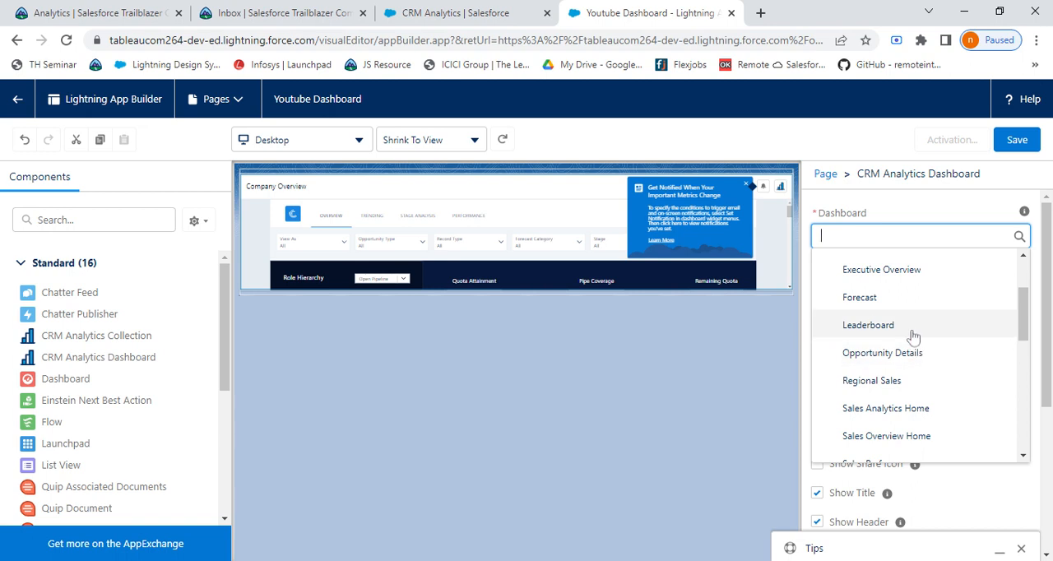
{"action": "type", "text": "DTC Sales"}
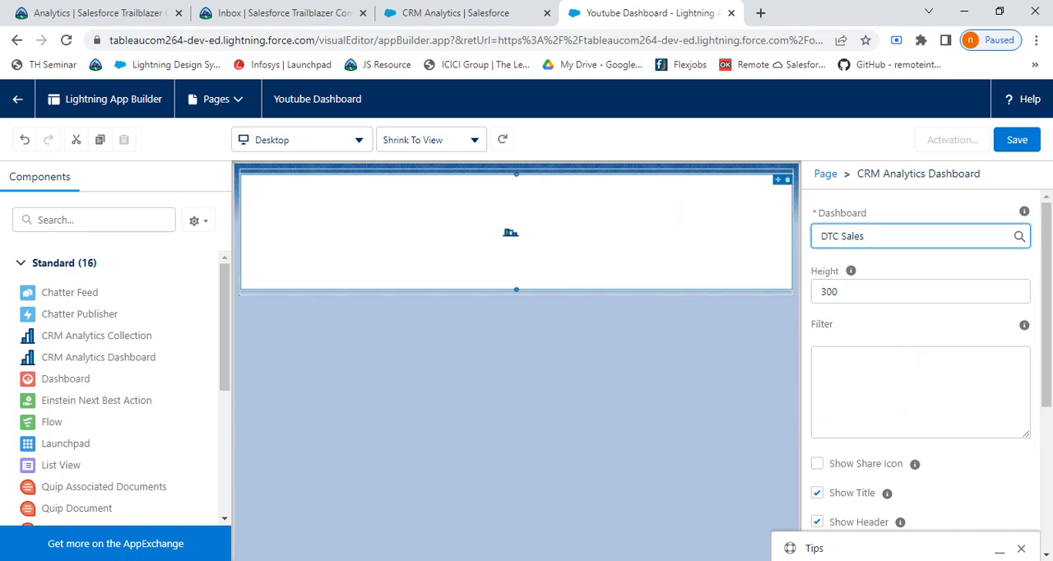
{"action": "left_click", "coordinate": [919, 291]}
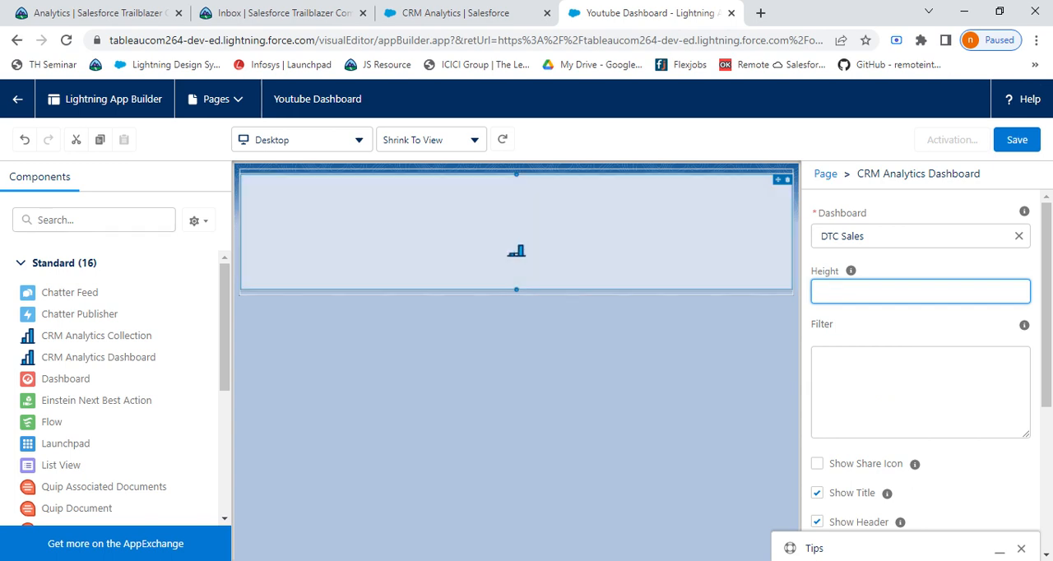
{"action": "type", "text": "8"}
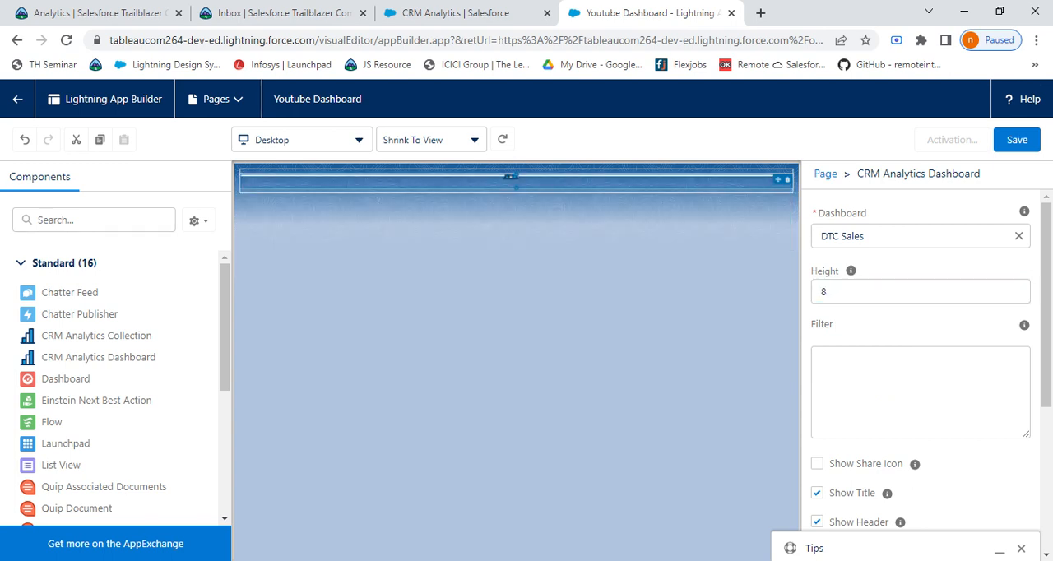
{"action": "left_click", "coordinate": [920, 291]}
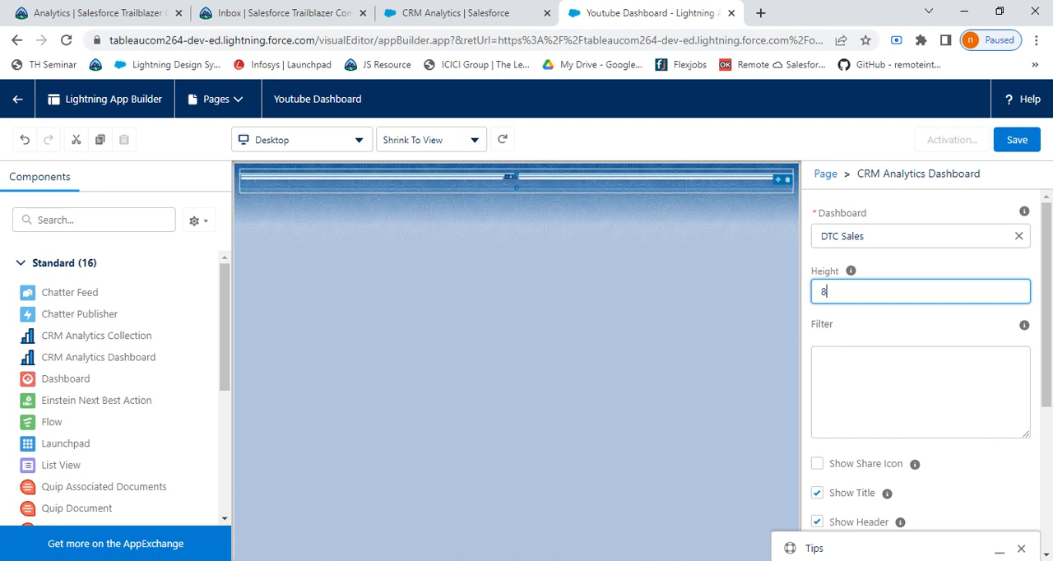
{"action": "type", "text": "00"}
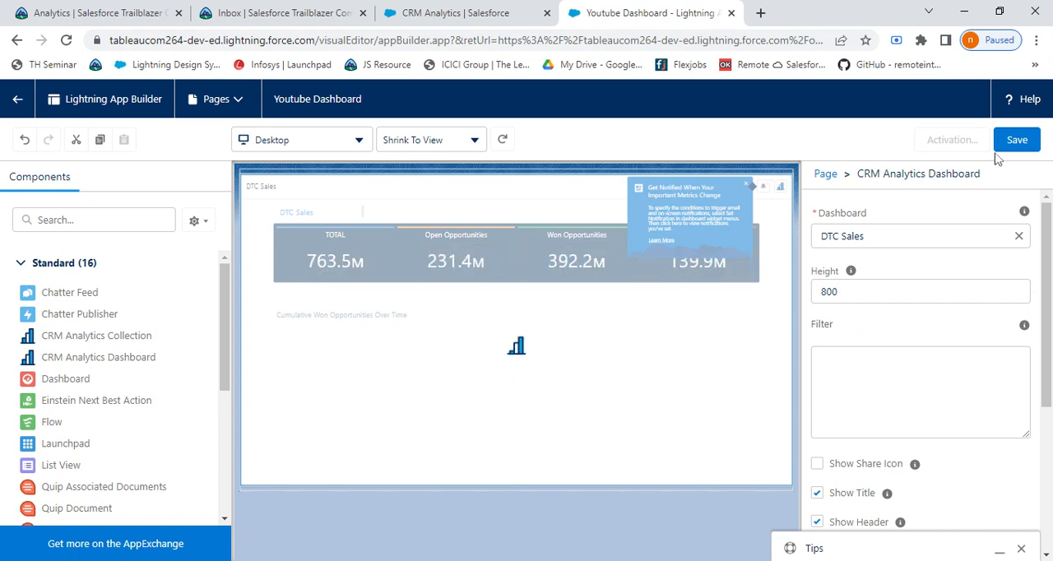
{"action": "left_click", "coordinate": [1017, 138]}
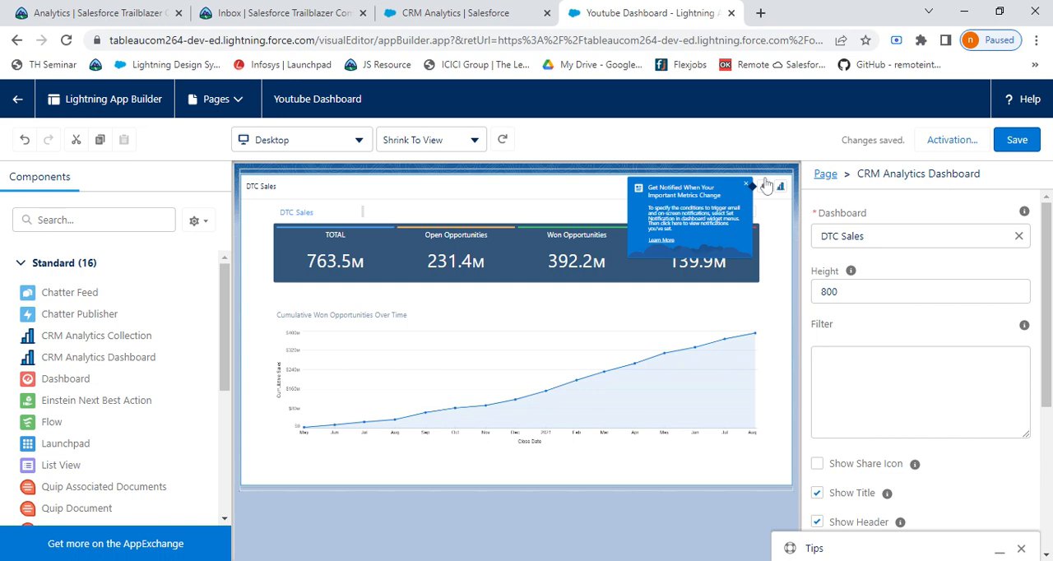
Begin activation and review the page's app name settings.
{"action": "left_click", "coordinate": [1016, 139]}
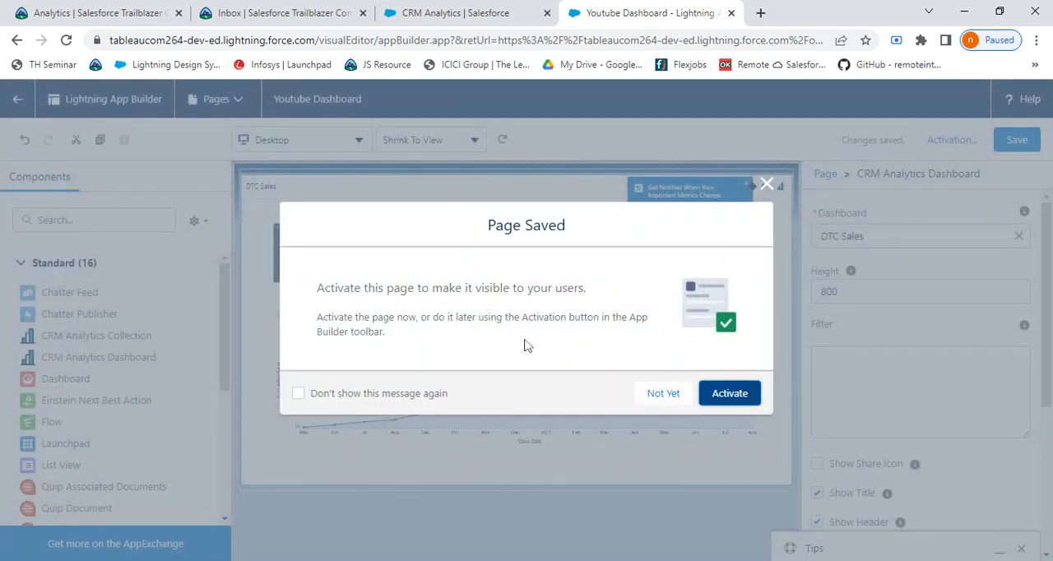
{"action": "left_click", "coordinate": [663, 393]}
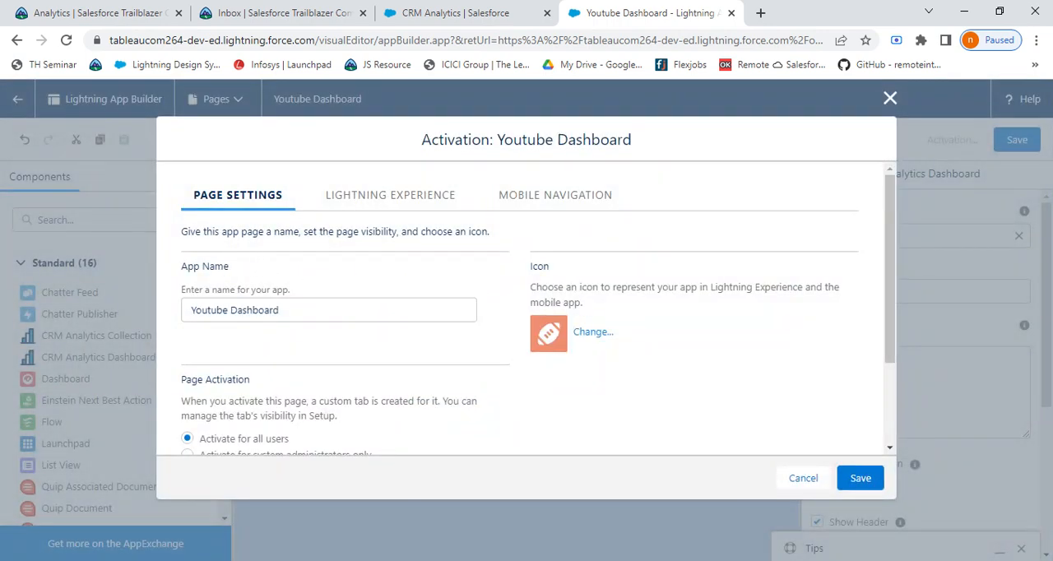
{"action": "left_click", "coordinate": [329, 310]}
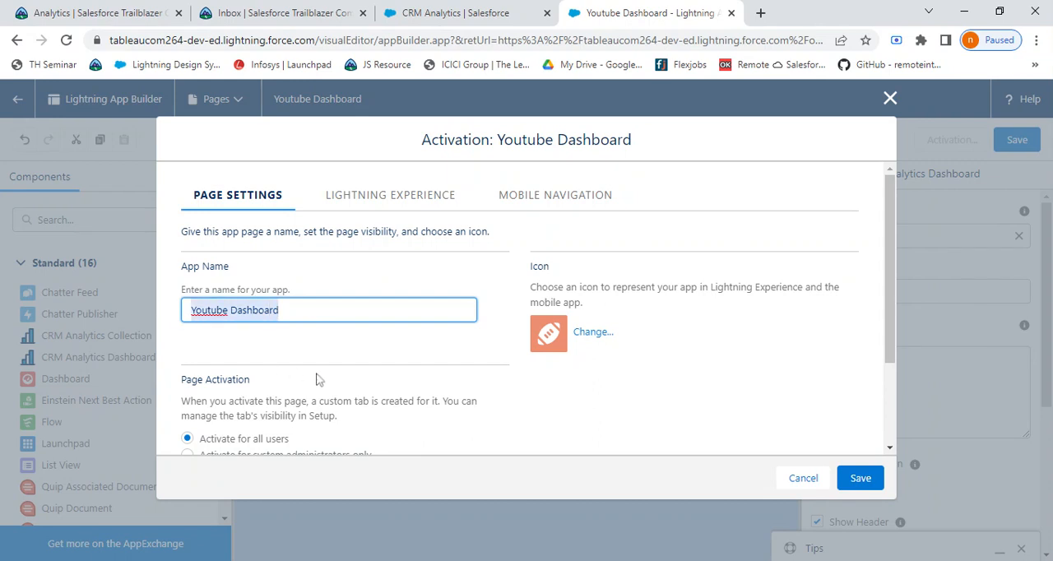
{"action": "mouse_move", "coordinate": [273, 346]}
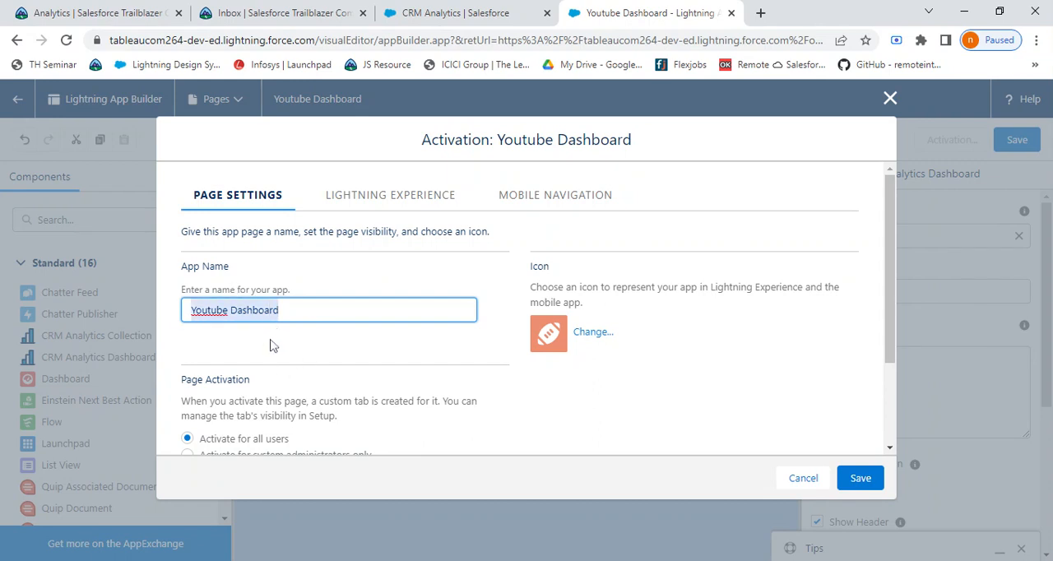
{"action": "scroll", "scroll_direction": "down", "scroll_amount": 3}
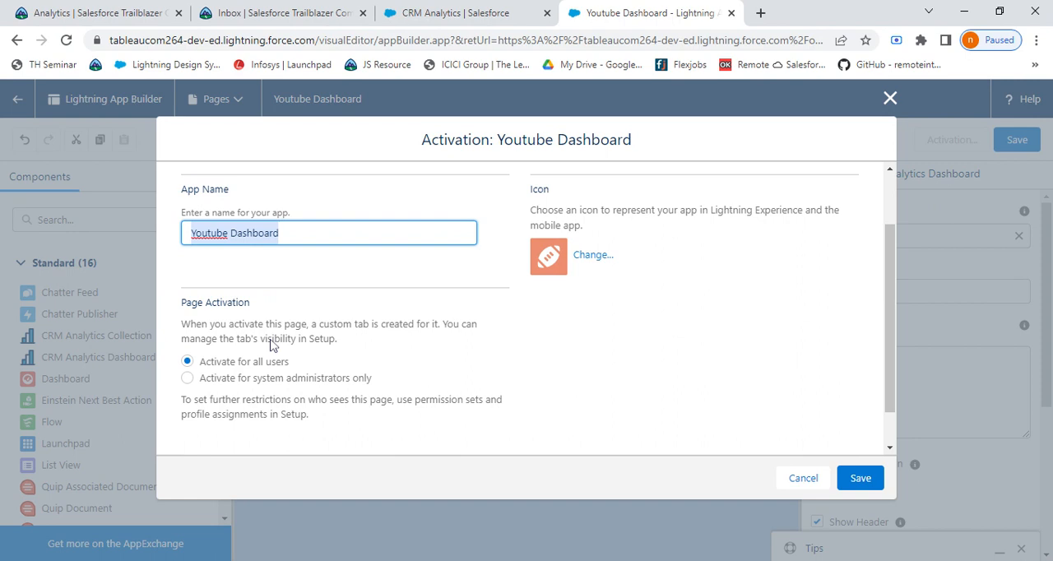
{"action": "mouse_move", "coordinate": [333, 348]}
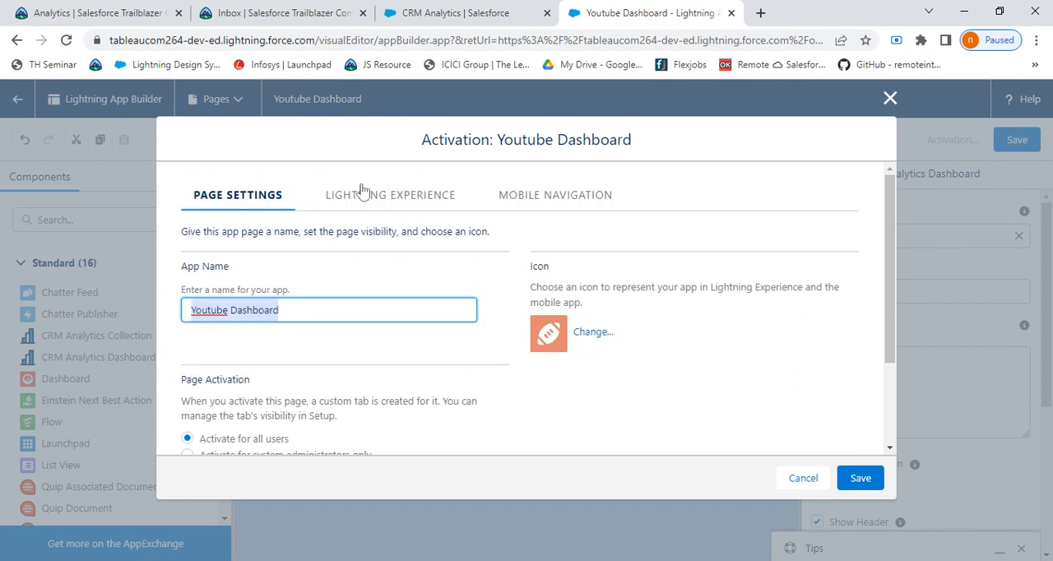
Add the page to the Service Console app and position its tab in the navigation.
{"action": "left_click", "coordinate": [388, 196]}
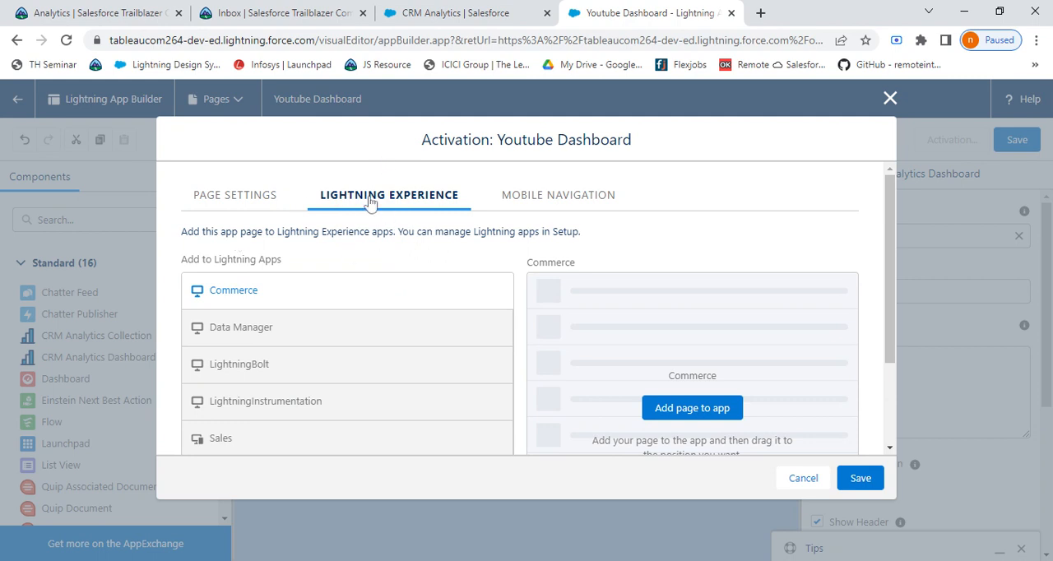
{"action": "scroll", "scroll_direction": "down", "scroll_amount": 3}
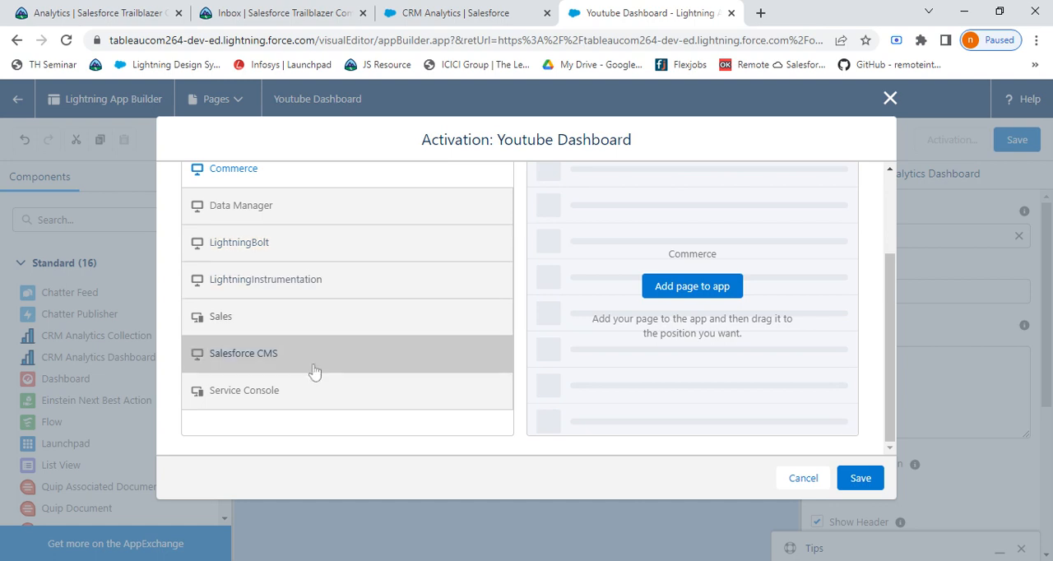
{"action": "mouse_move", "coordinate": [306, 389]}
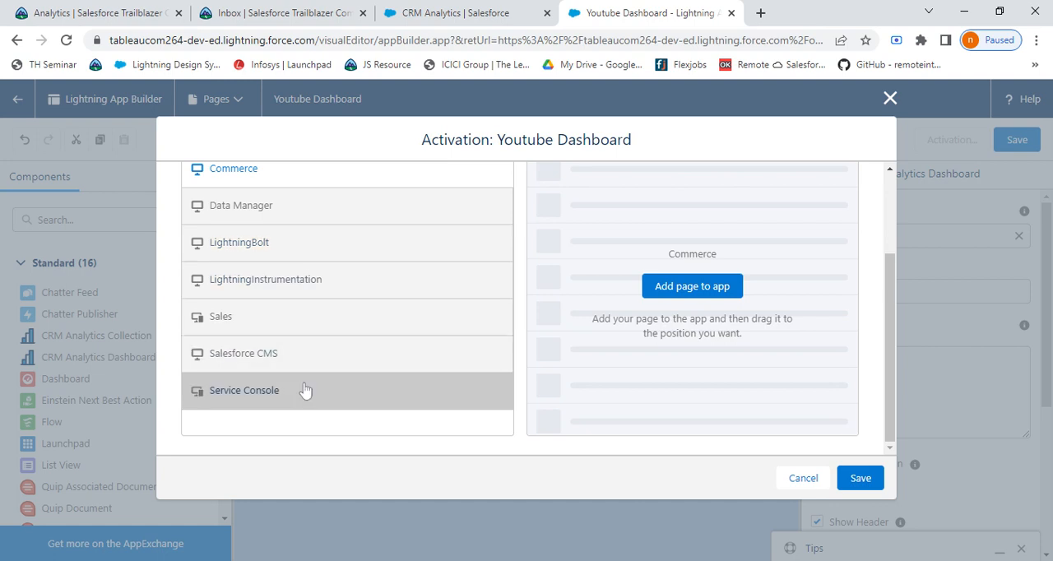
{"action": "left_click", "coordinate": [244, 390]}
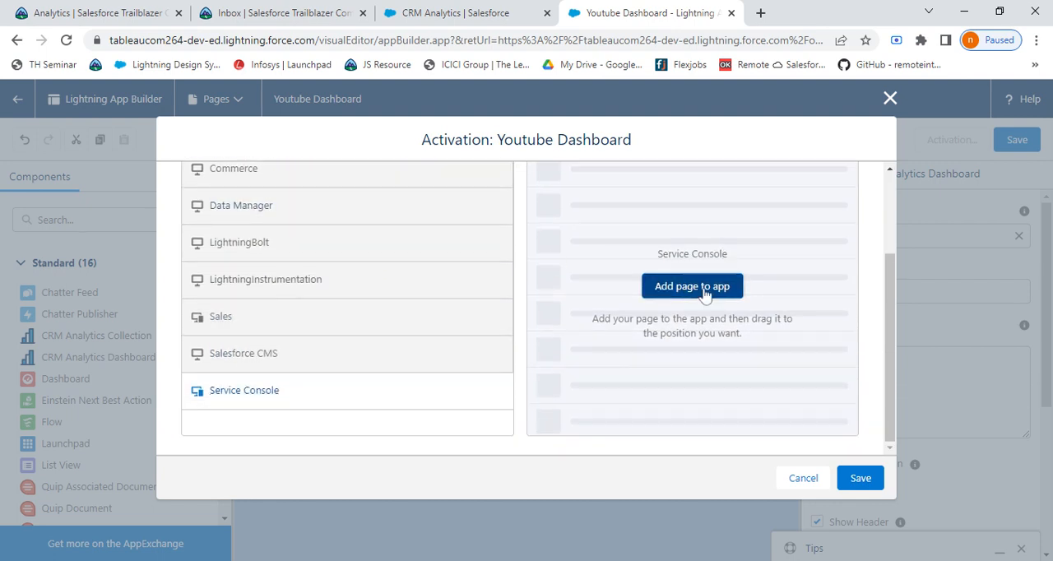
{"action": "left_click", "coordinate": [691, 286]}
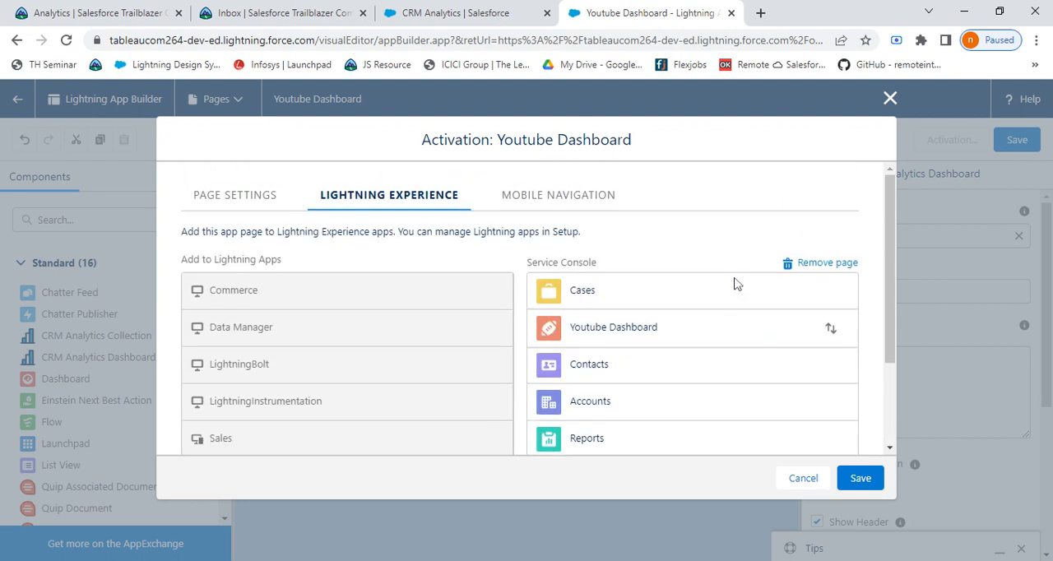
{"action": "mouse_move", "coordinate": [826, 329]}
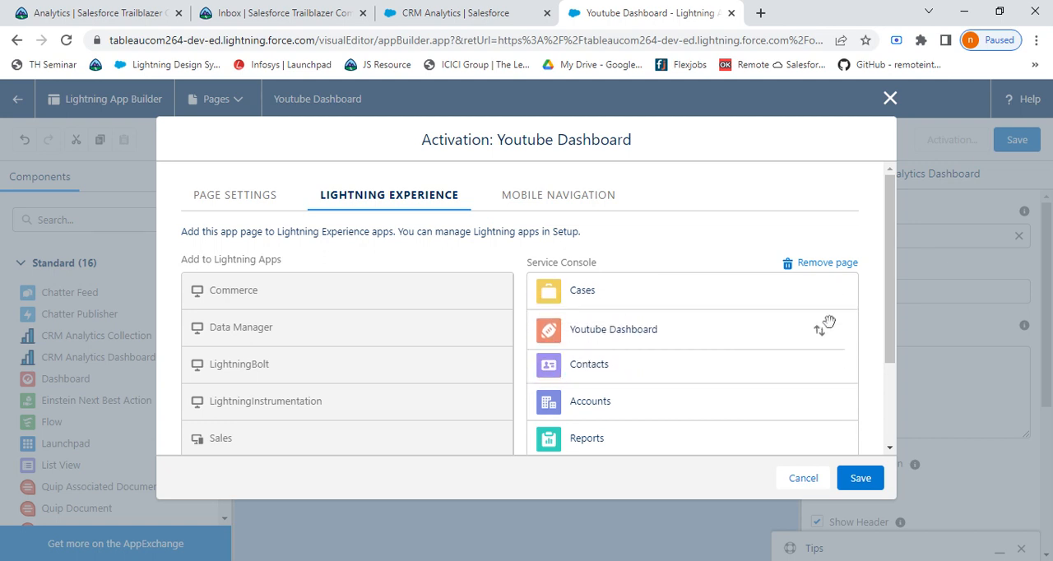
{"action": "left_click_drag", "start_coordinate": [826, 329], "coordinate": [829, 286]}
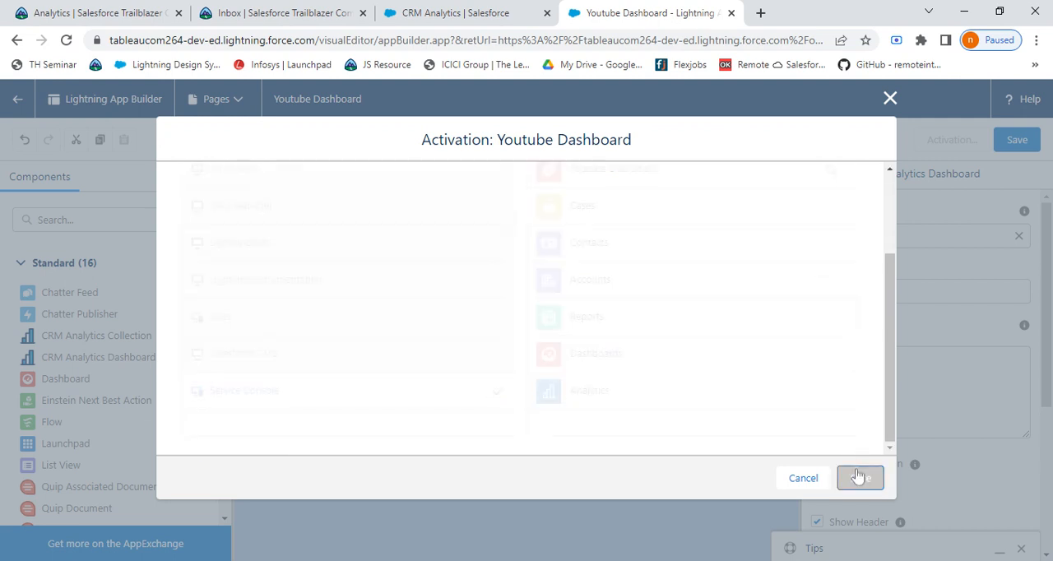
Save the activation, then launch the Service app from the App Launcher to check it.
{"action": "left_click", "coordinate": [859, 477]}
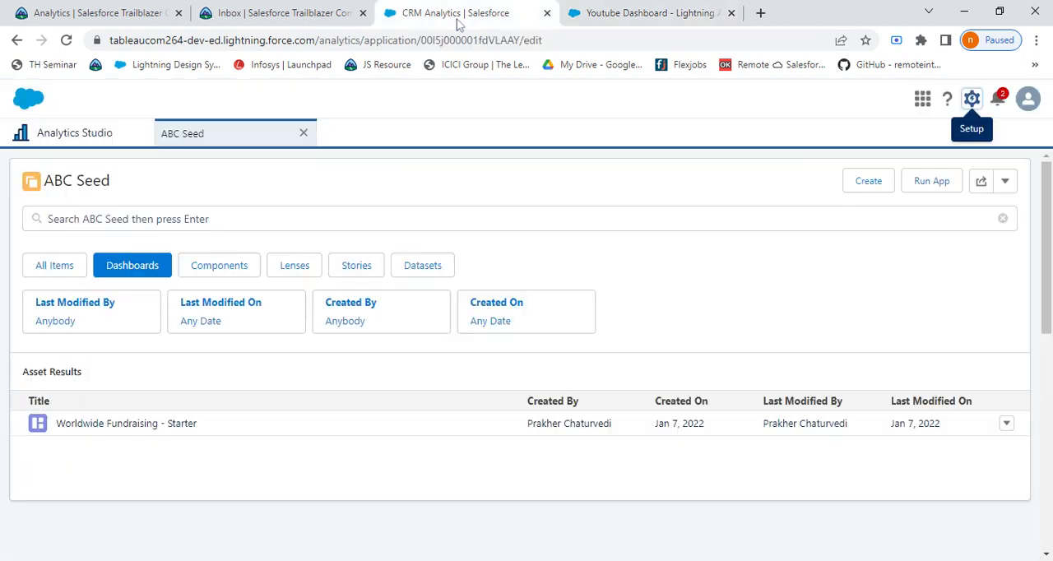
{"action": "mouse_move", "coordinate": [835, 156]}
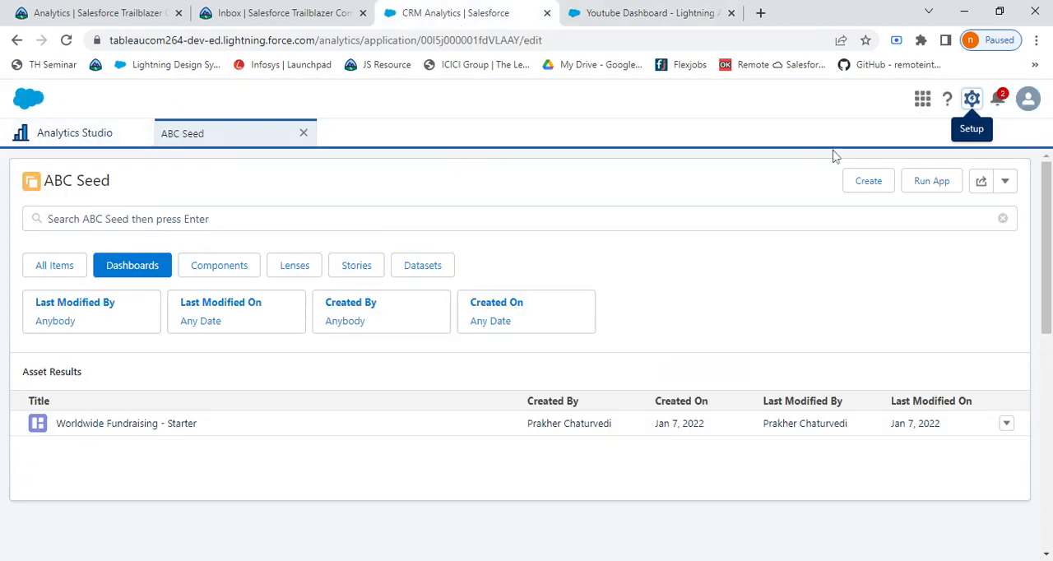
{"action": "left_click", "coordinate": [921, 98]}
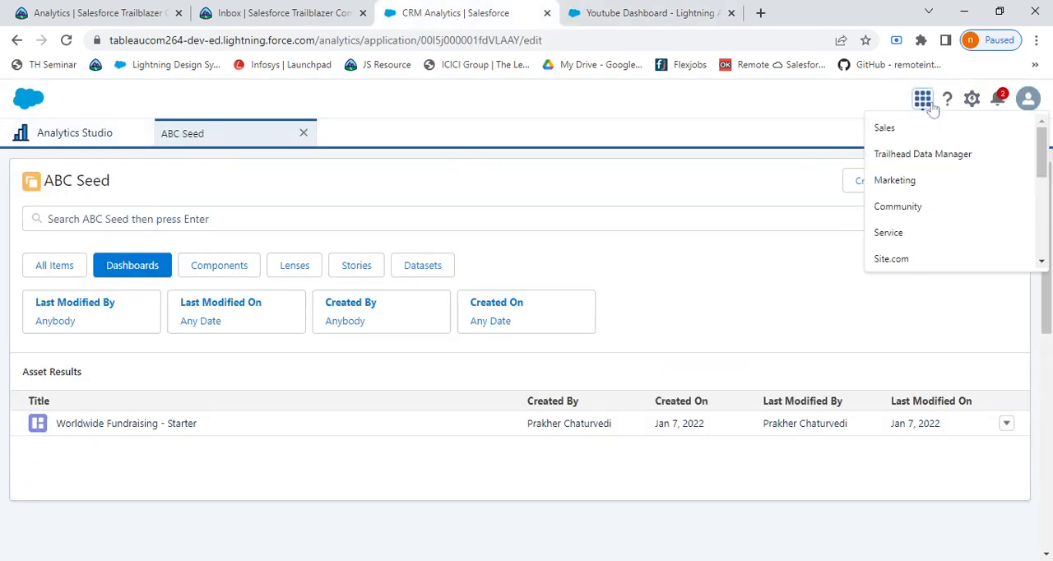
{"action": "mouse_move", "coordinate": [888, 231]}
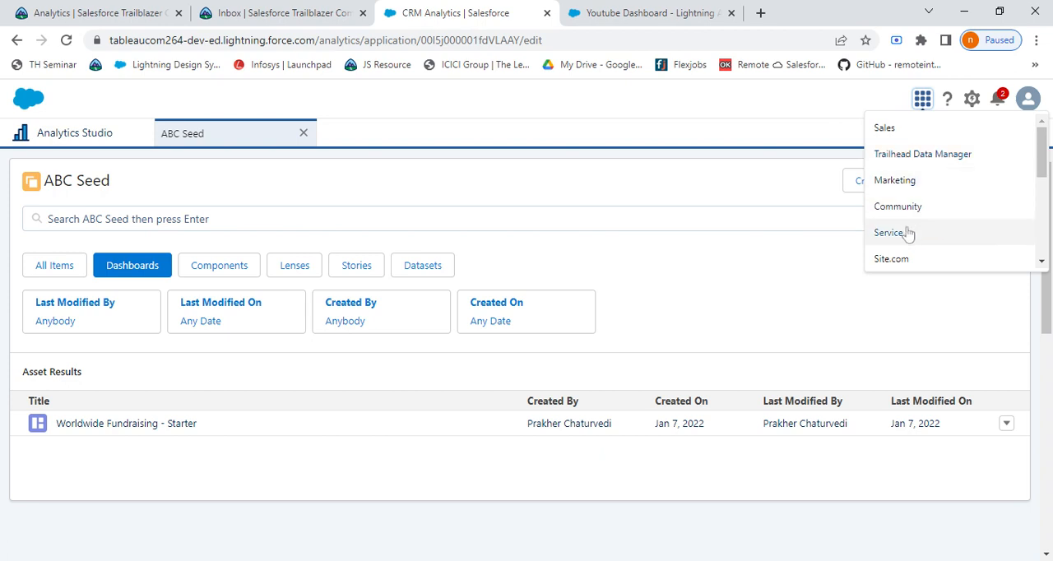
{"action": "left_click", "coordinate": [888, 234]}
{"action": "type", "text": "s"}
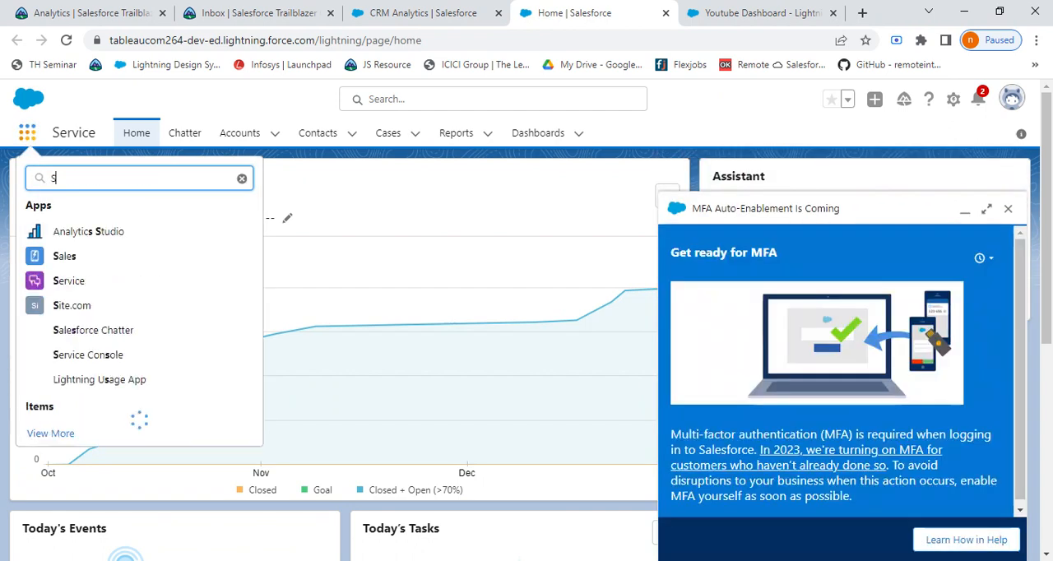
{"action": "type", "text": "erv"}
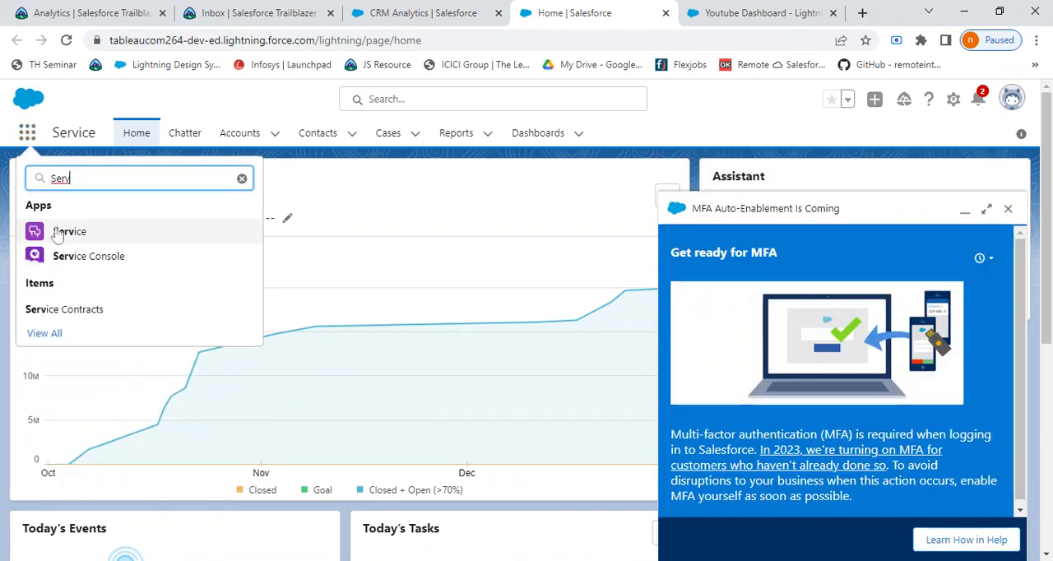
{"action": "left_click", "coordinate": [69, 230]}
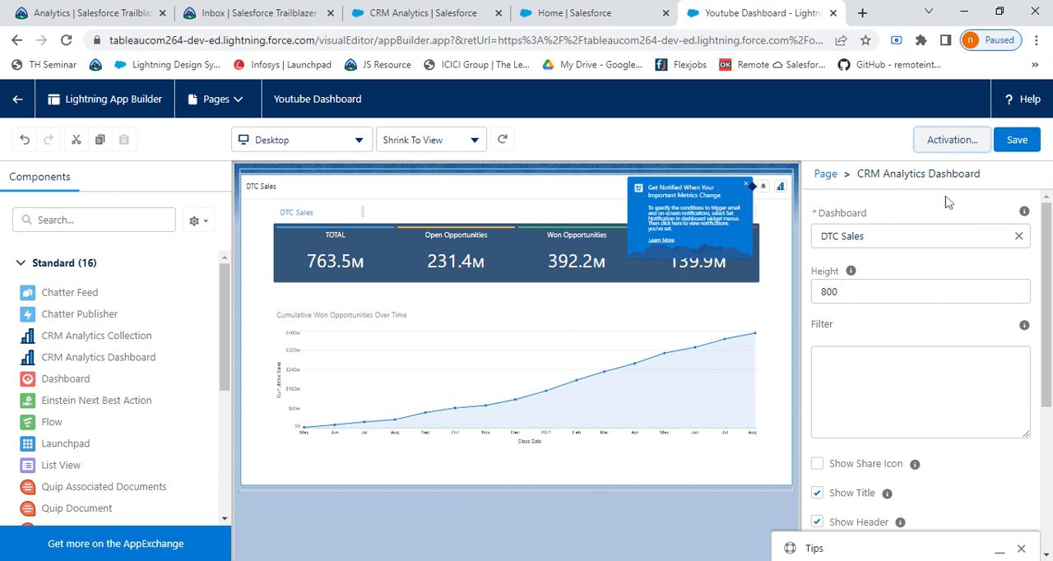
Reopen activation settings and review which Lightning apps include the page.
{"action": "left_click", "coordinate": [950, 138]}
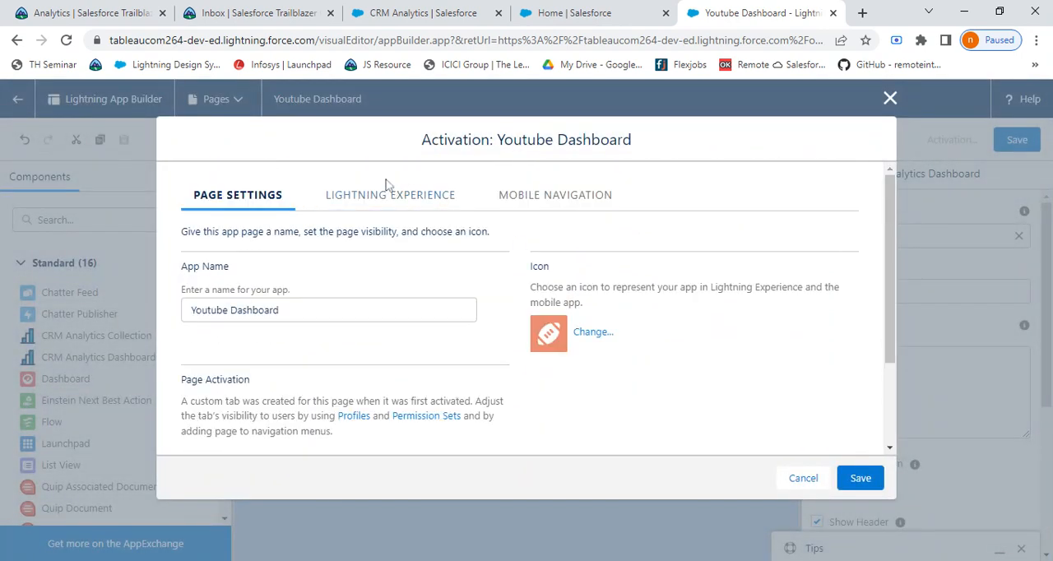
{"action": "left_click", "coordinate": [388, 196]}
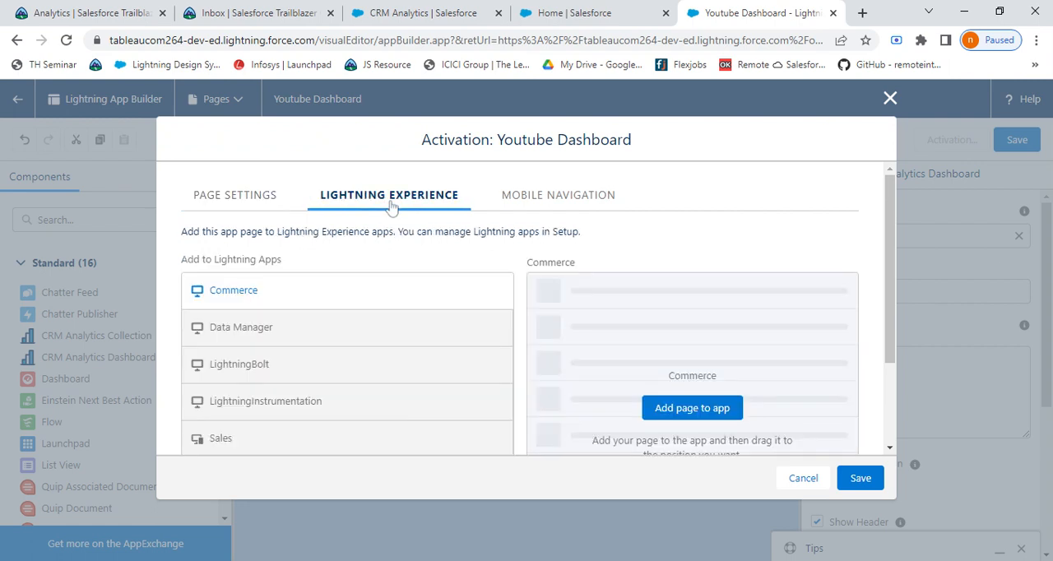
{"action": "scroll", "scroll_direction": "down", "scroll_amount": 3}
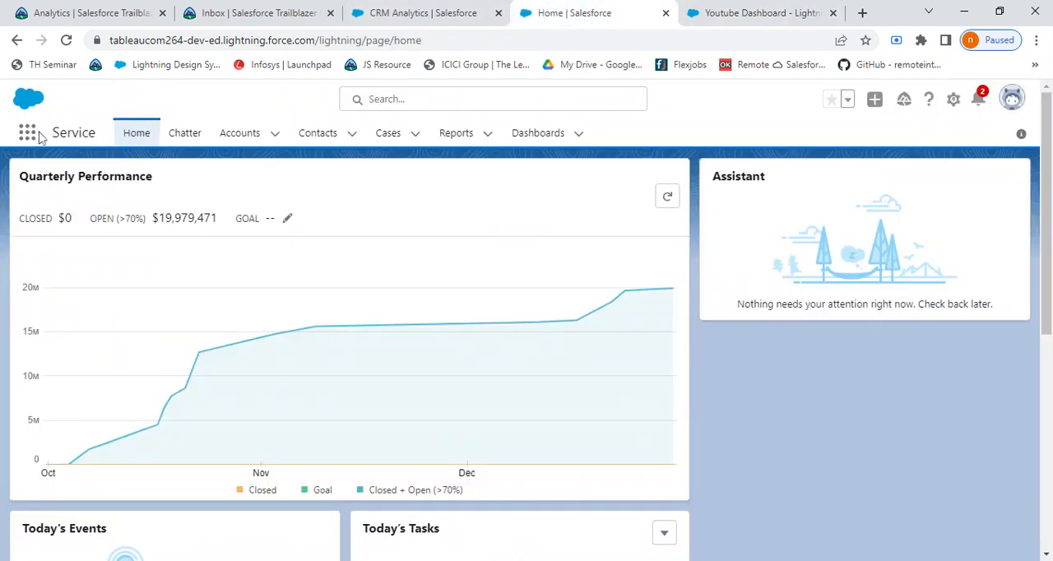
{"action": "mouse_move", "coordinate": [26, 131]}
{"action": "type", "text": "Servi"}
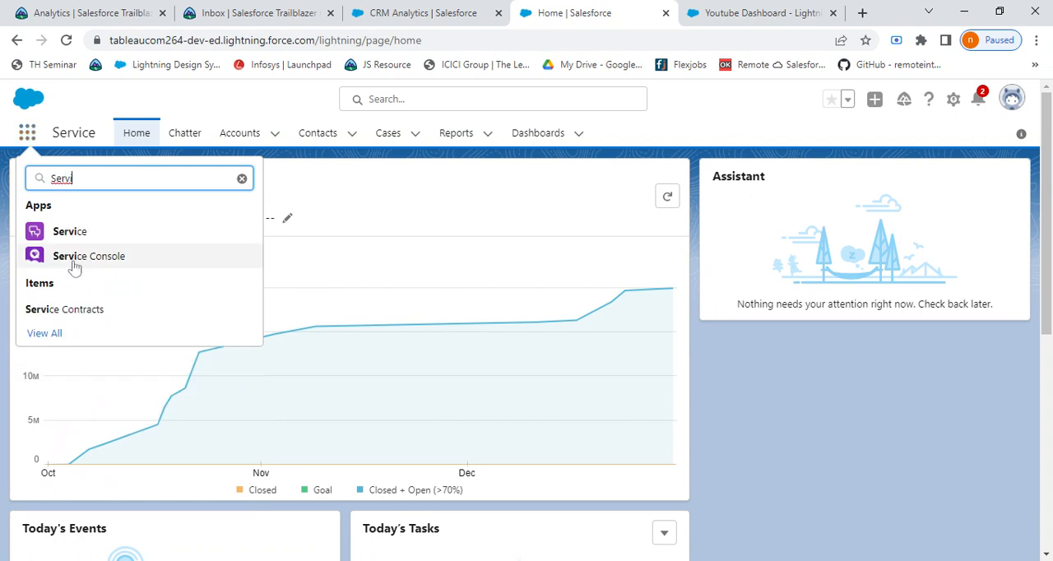
Launch Service Console and view the Youtube Dashboard tab showing DTC Sales.
{"action": "left_click", "coordinate": [89, 257]}
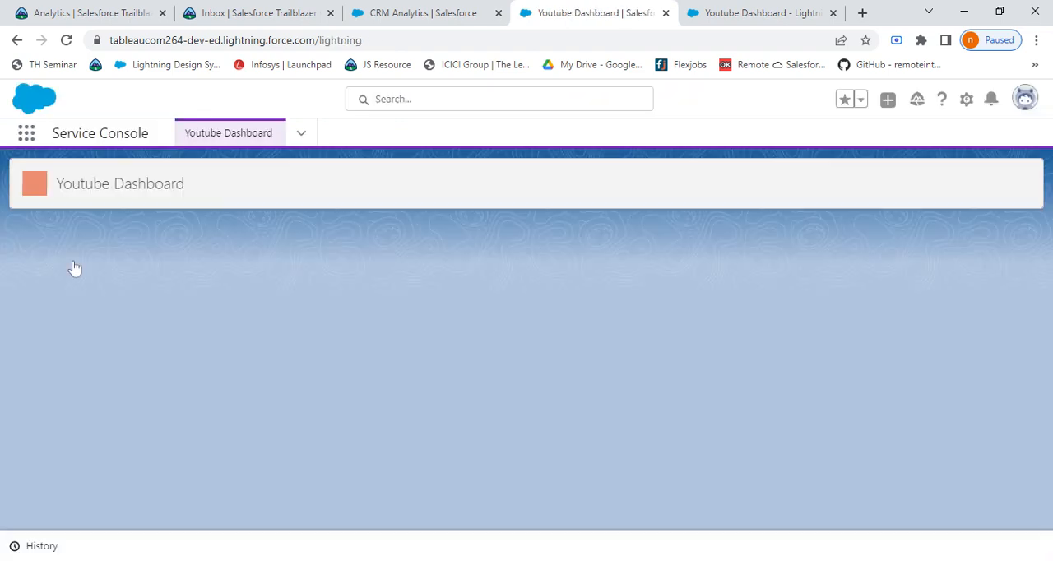
{"action": "left_click", "coordinate": [229, 132]}
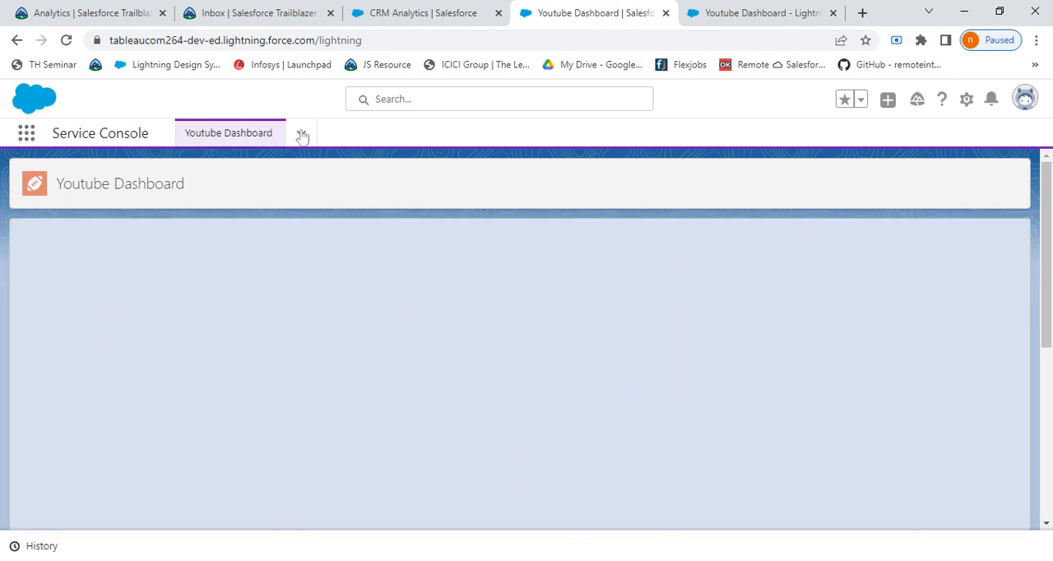
{"action": "left_click", "coordinate": [302, 132]}
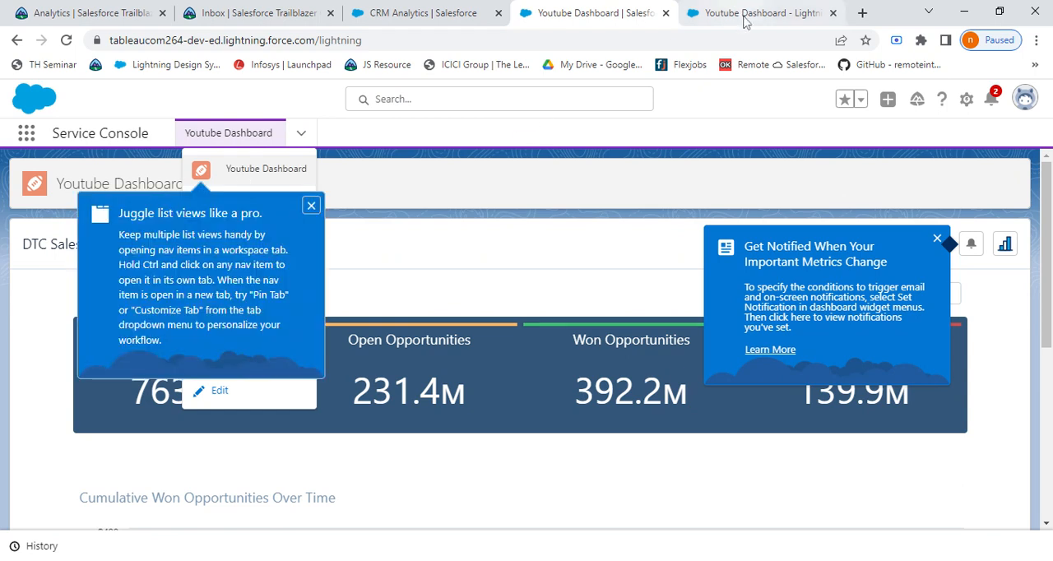
Add the page to the Sales app as well and save the activation settings.
{"action": "left_click", "coordinate": [757, 13]}
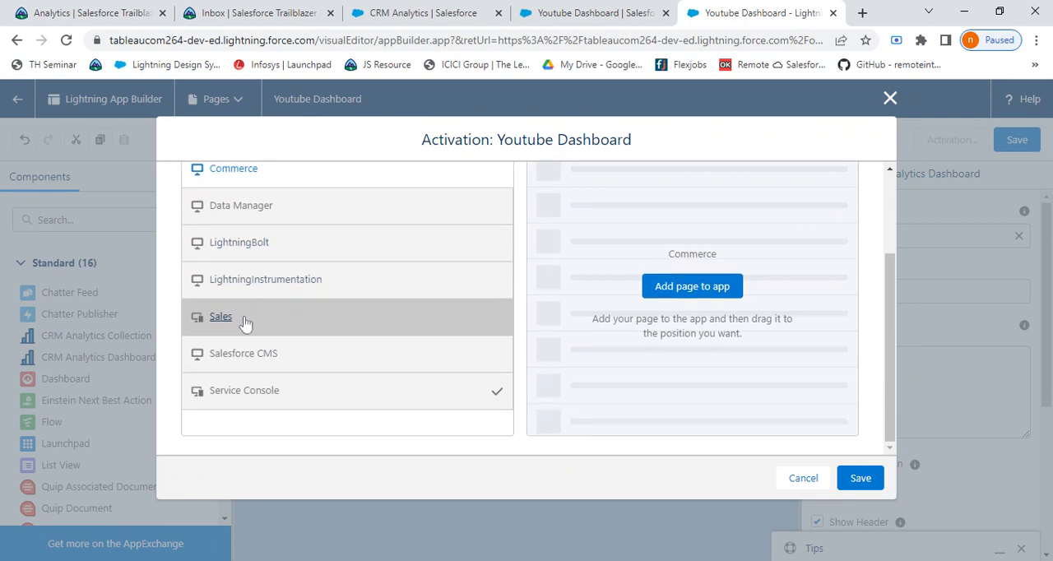
{"action": "left_click", "coordinate": [220, 316]}
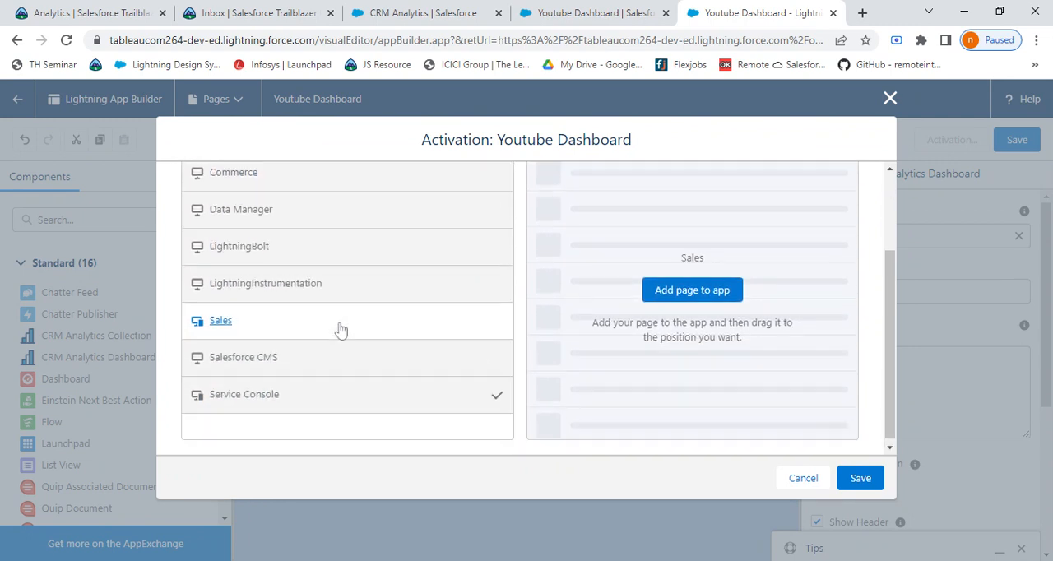
{"action": "left_click", "coordinate": [220, 319]}
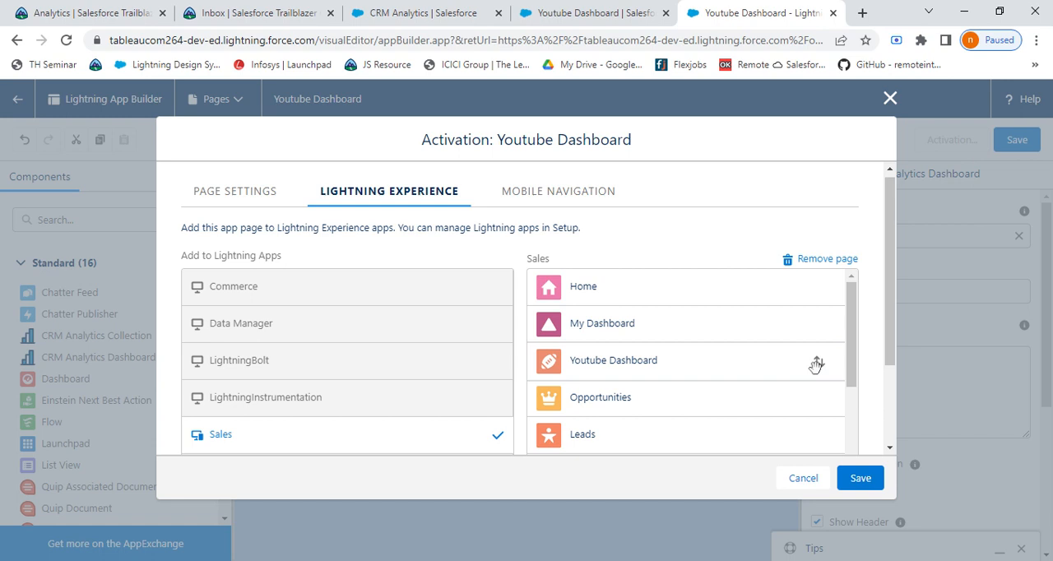
{"action": "left_click", "coordinate": [858, 477]}
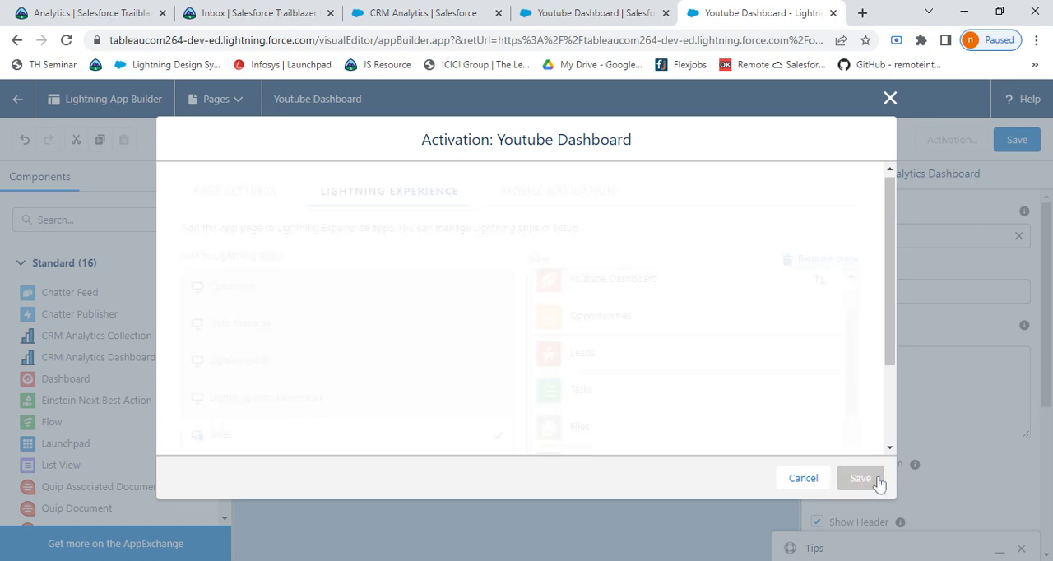
{"action": "left_click", "coordinate": [860, 477]}
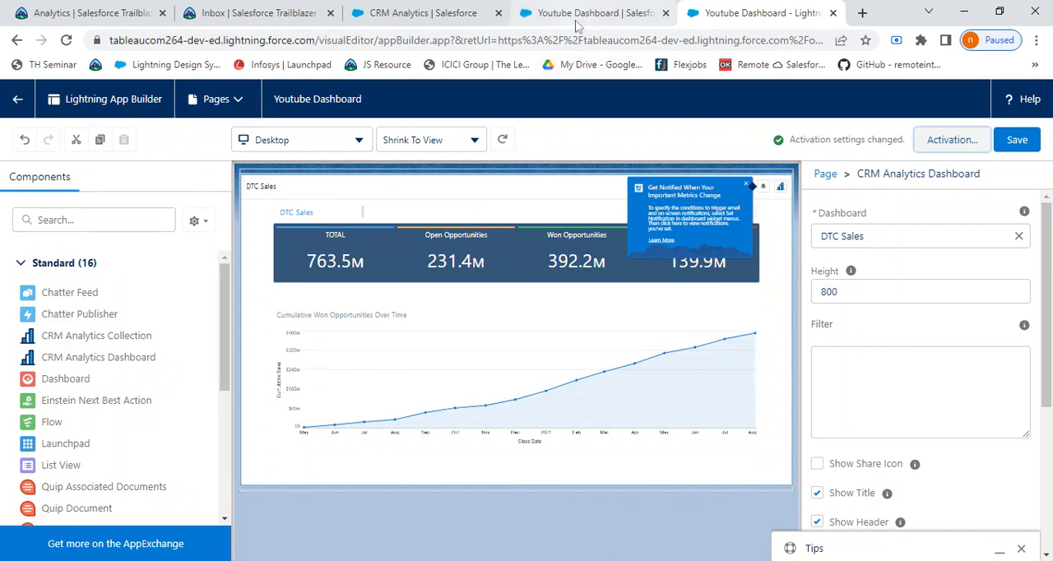
Launch the Sales app from the App Launcher and reopen it so the Youtube Dashboard tab appears.
{"action": "left_click", "coordinate": [589, 13]}
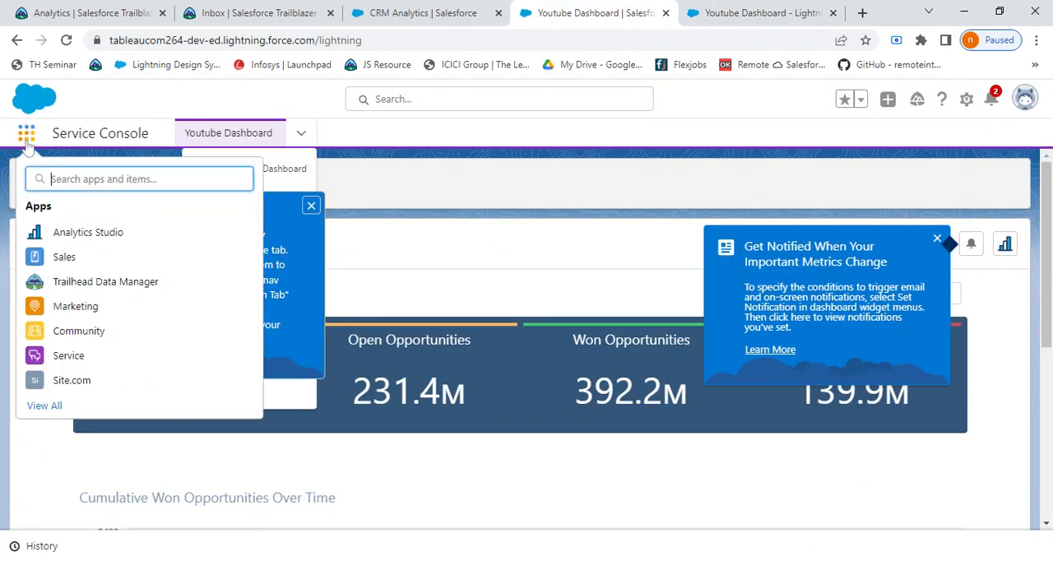
{"action": "left_click", "coordinate": [64, 256]}
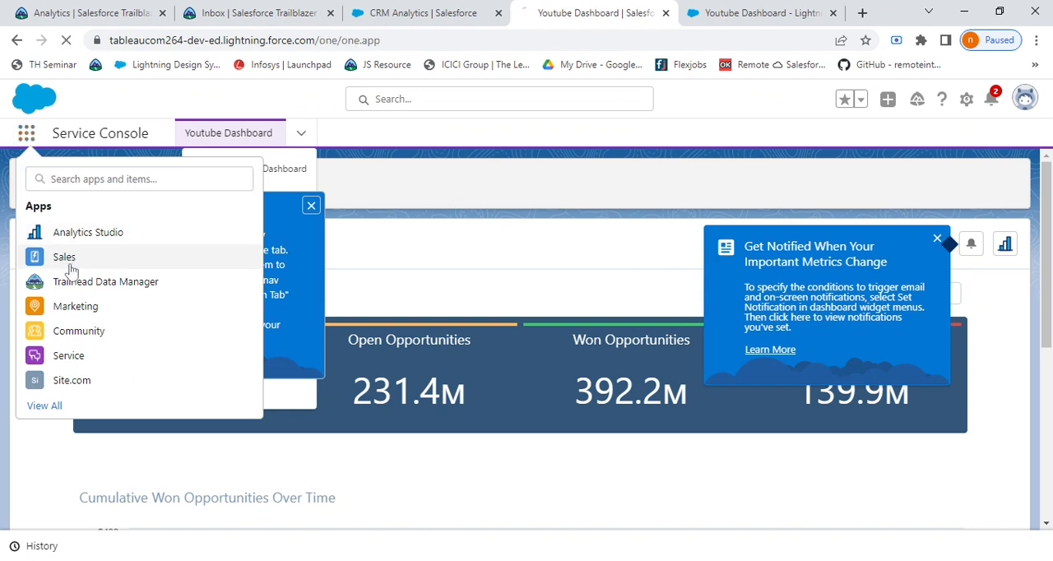
{"action": "left_click", "coordinate": [64, 256]}
{"action": "type", "text": "Sale"}
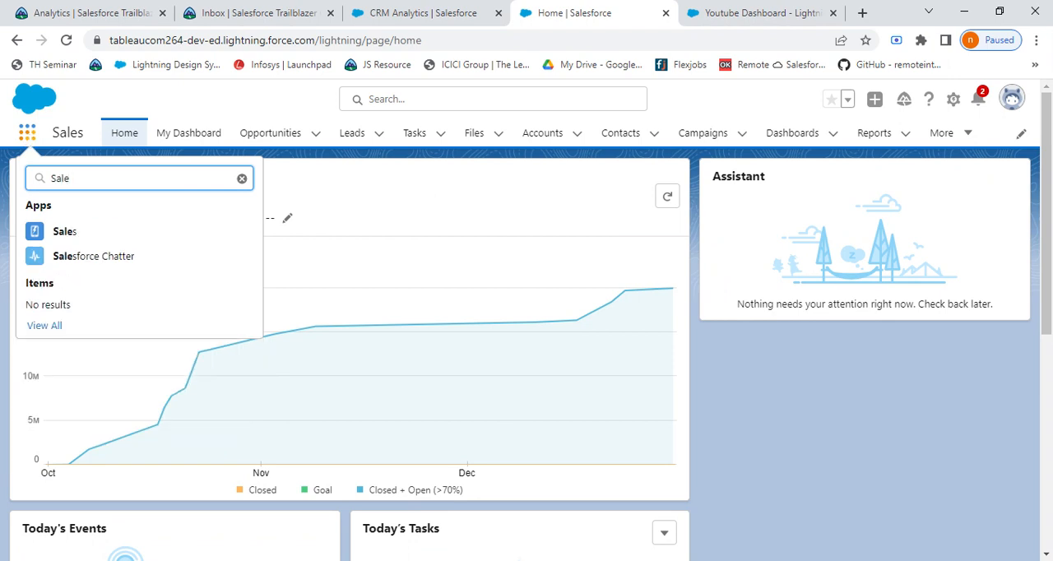
{"action": "type", "text": "s"}
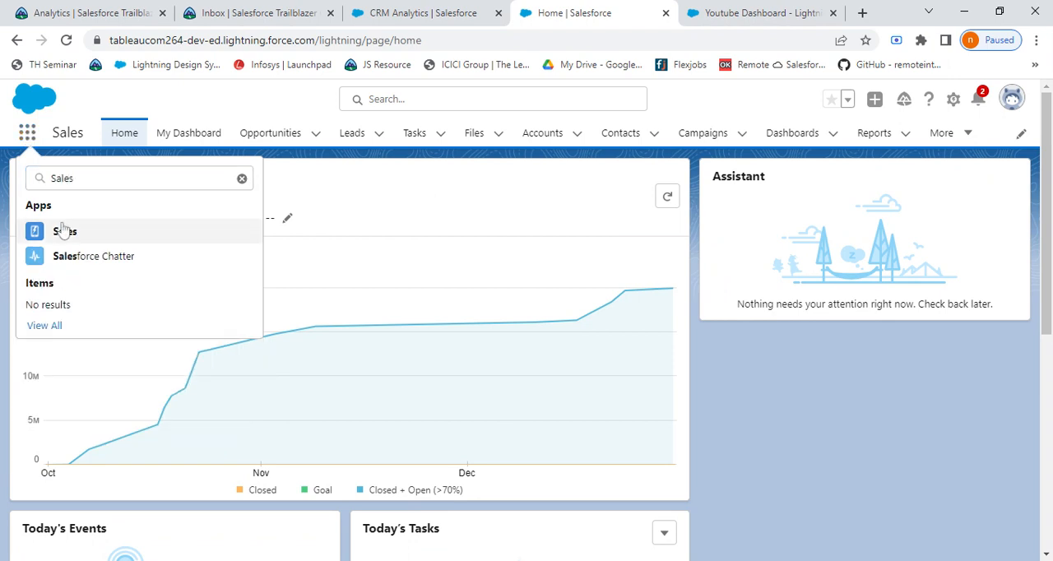
{"action": "left_click", "coordinate": [64, 230]}
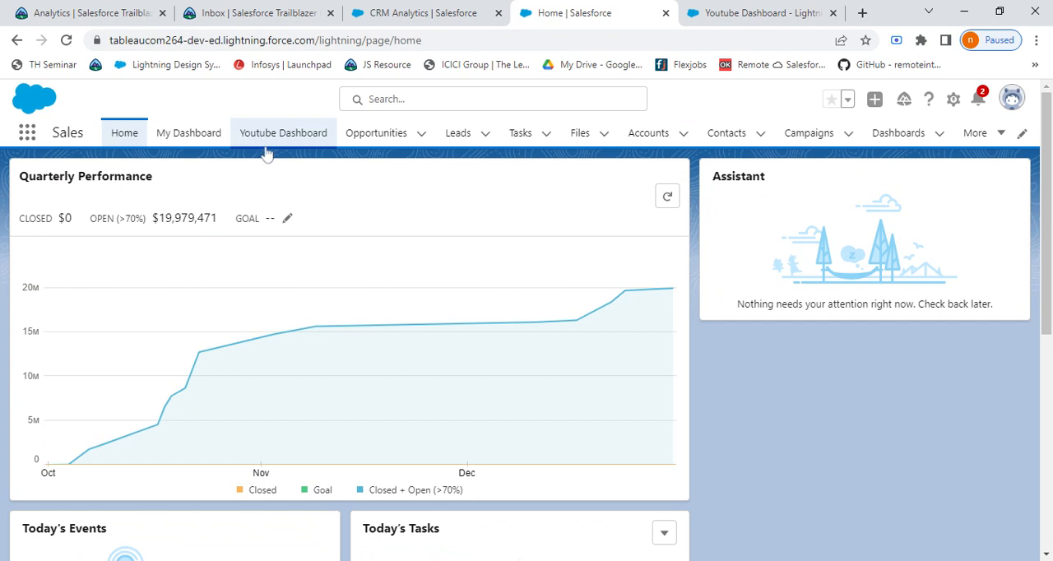
View the Youtube Dashboard tab's DTC Sales totals and Cumulative Won Opportunities chart.
{"action": "left_click", "coordinate": [283, 132]}
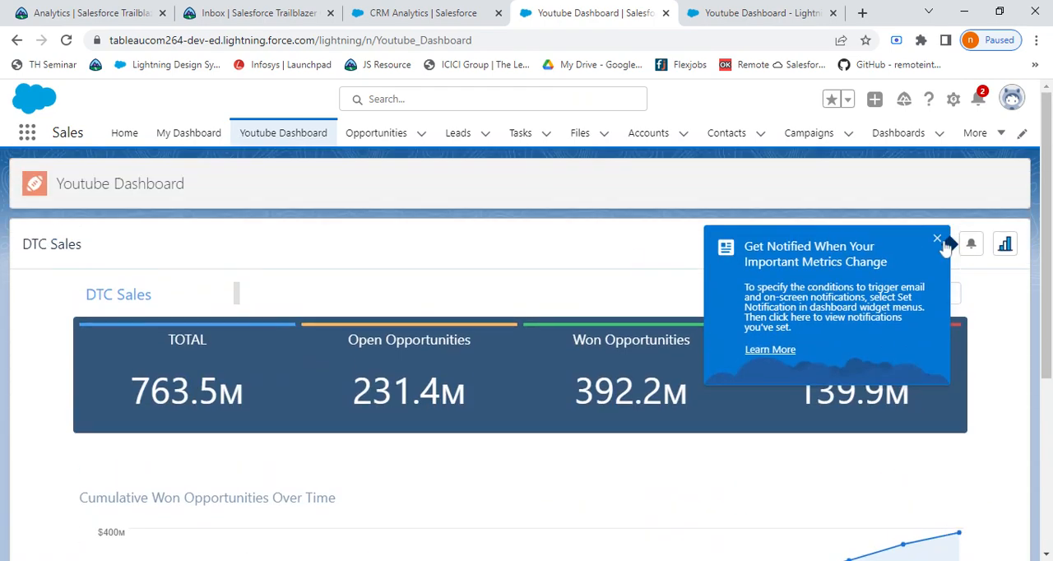
{"action": "left_click", "coordinate": [937, 239]}
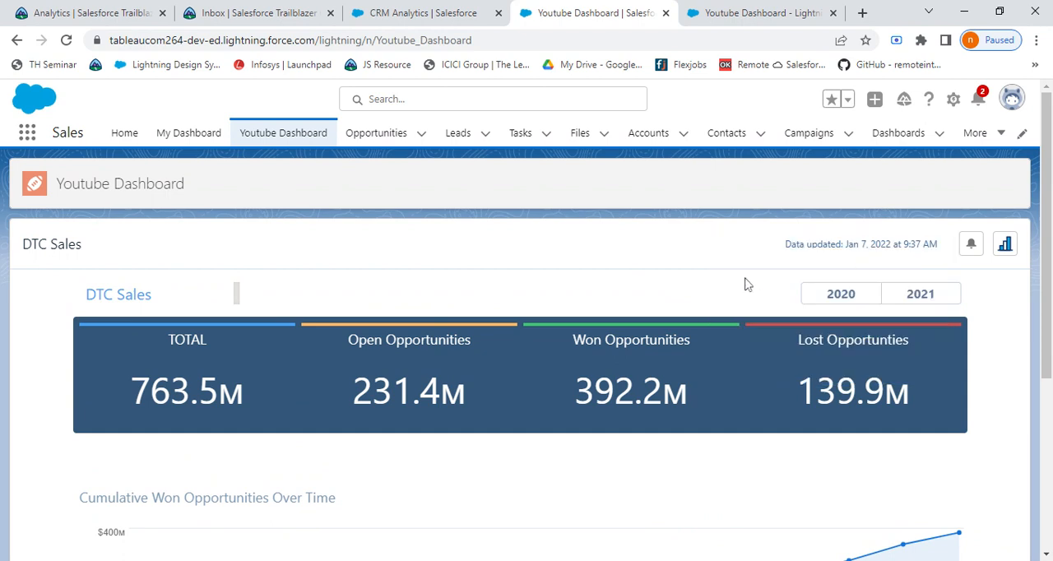
{"action": "mouse_move", "coordinate": [747, 285]}
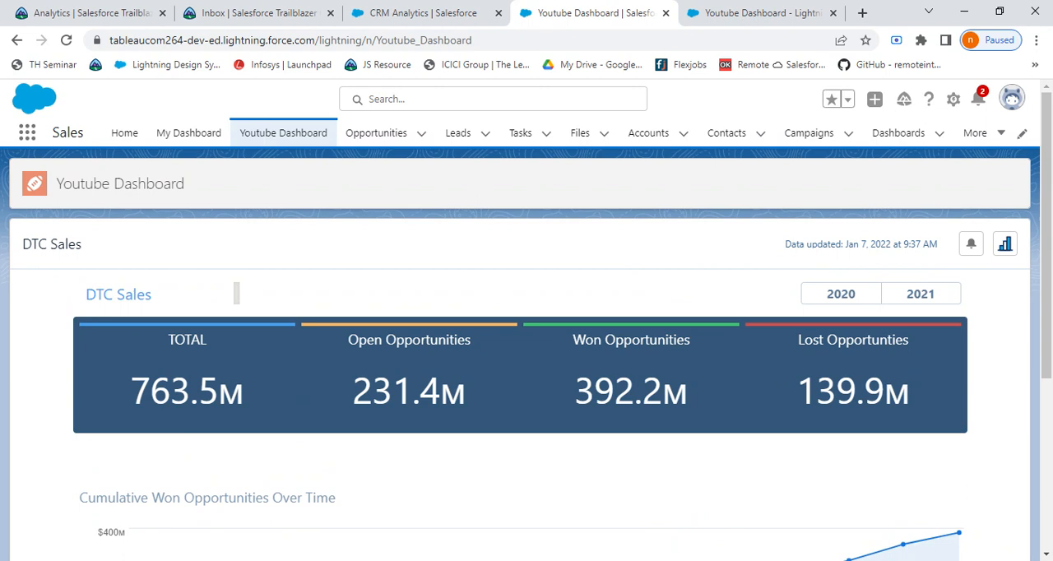
{"action": "scroll", "scroll_direction": "down", "scroll_amount": 3}
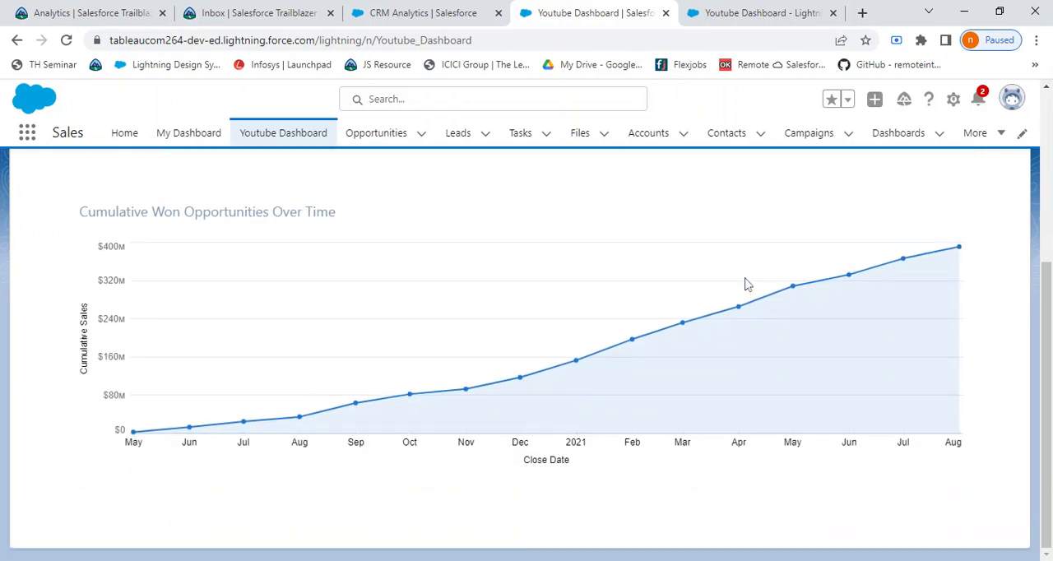